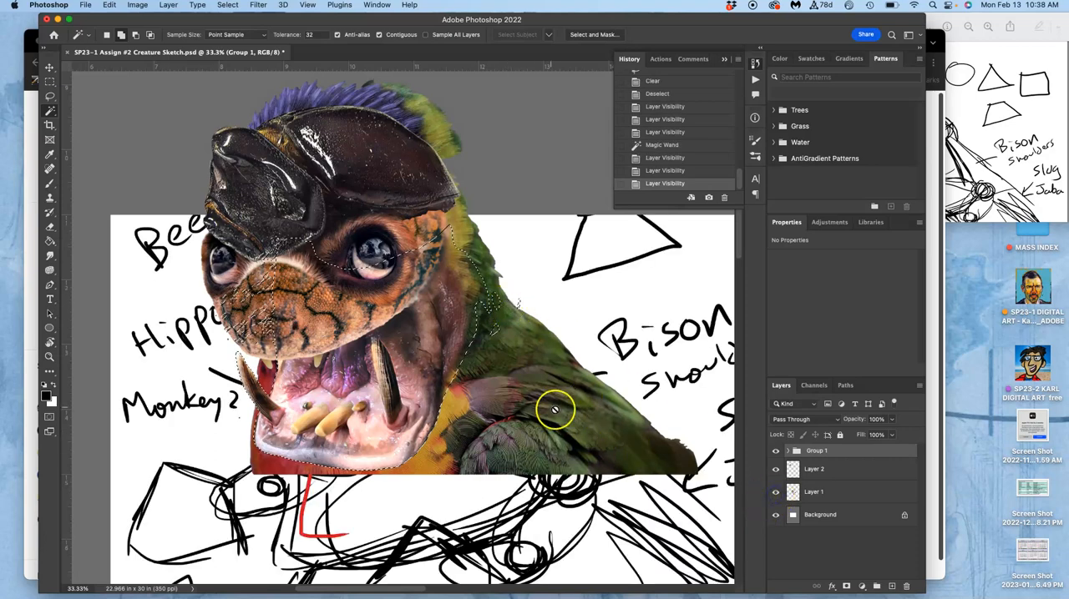
Hide the sketch layer and zoom in to inspect the head composite on plain white.
scroll(down, 3)
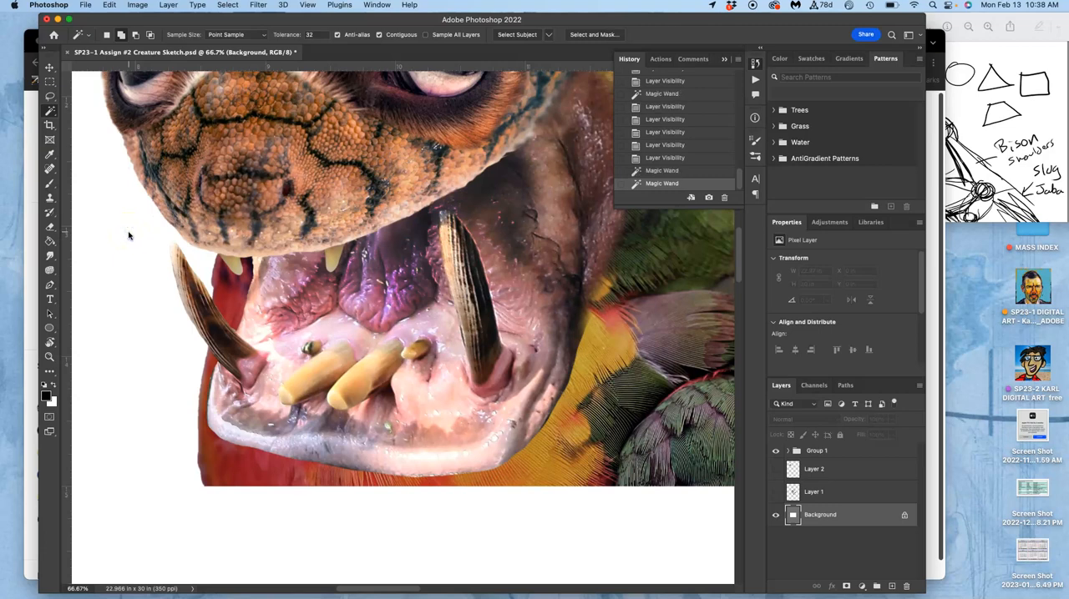
mouse_move(137, 238)
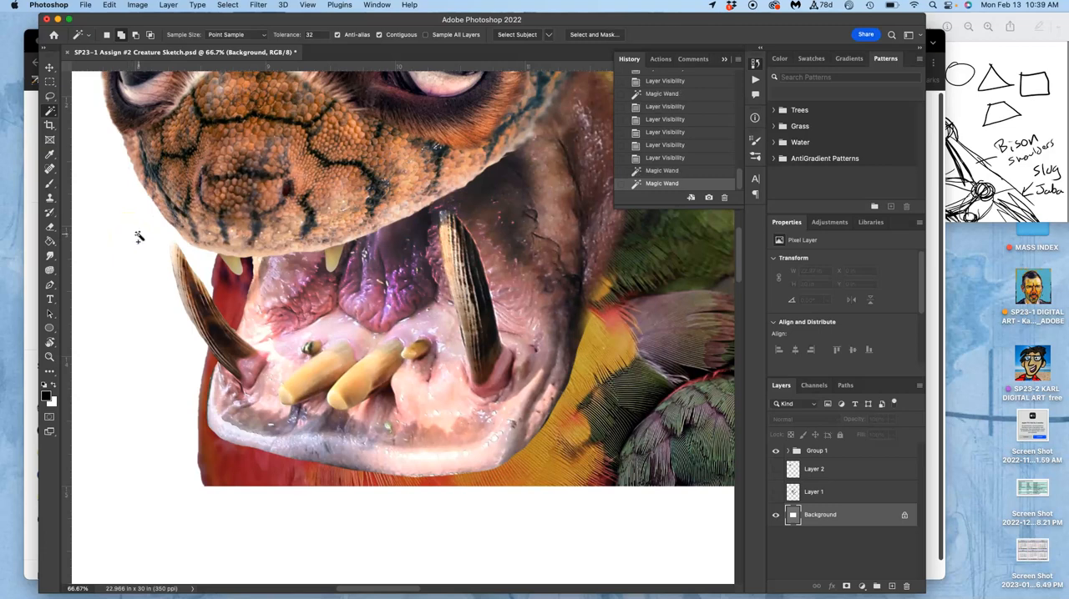
mouse_move(451, 376)
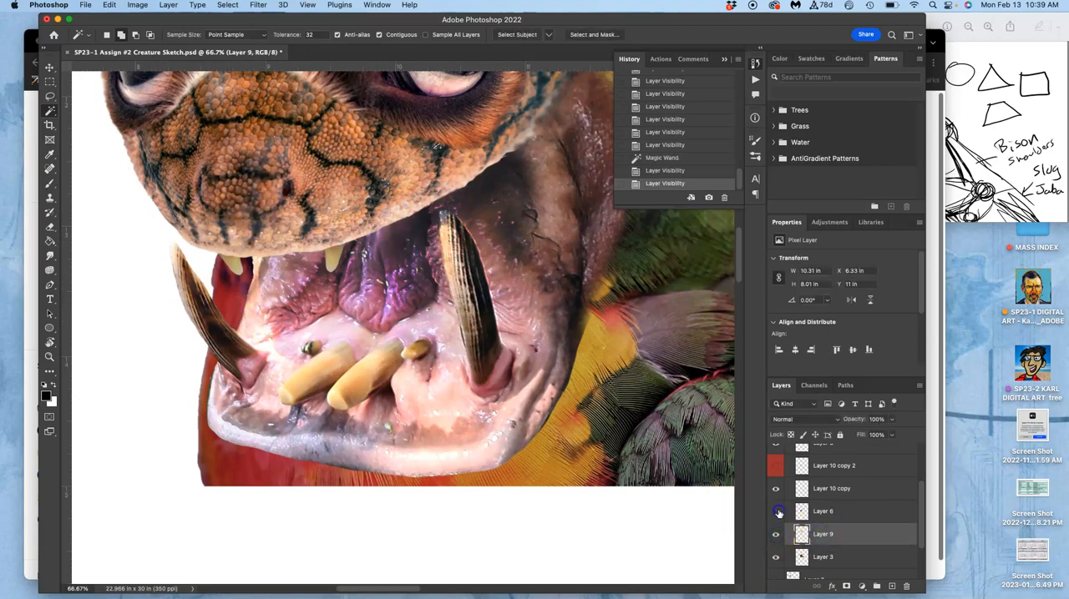
On Layer 6, select around the head with the Magic Wand, invert the selection and delete the stray pixels.
click(826, 511)
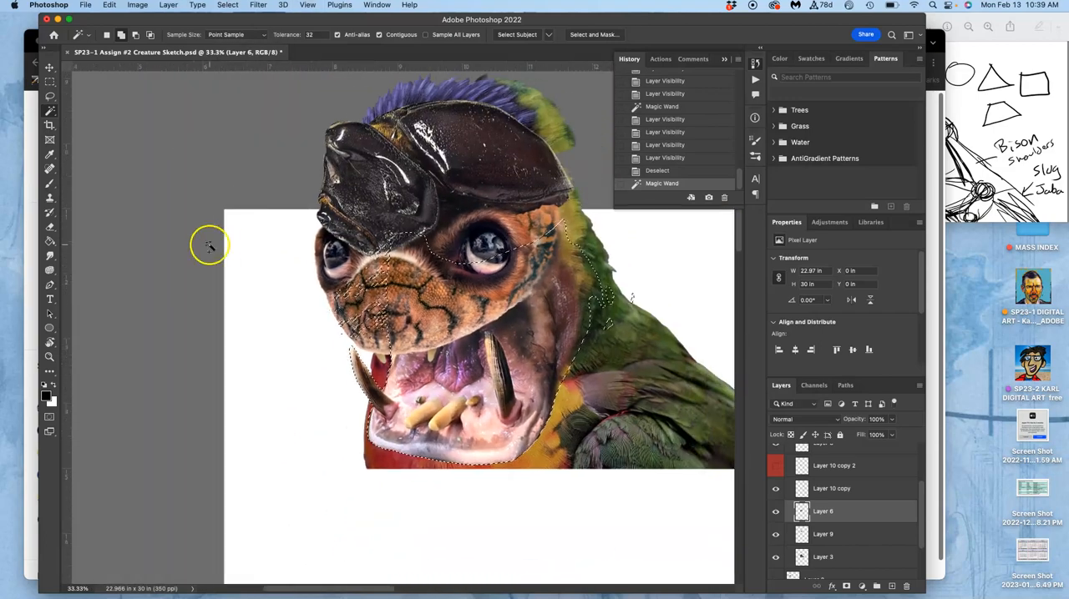
click(49, 95)
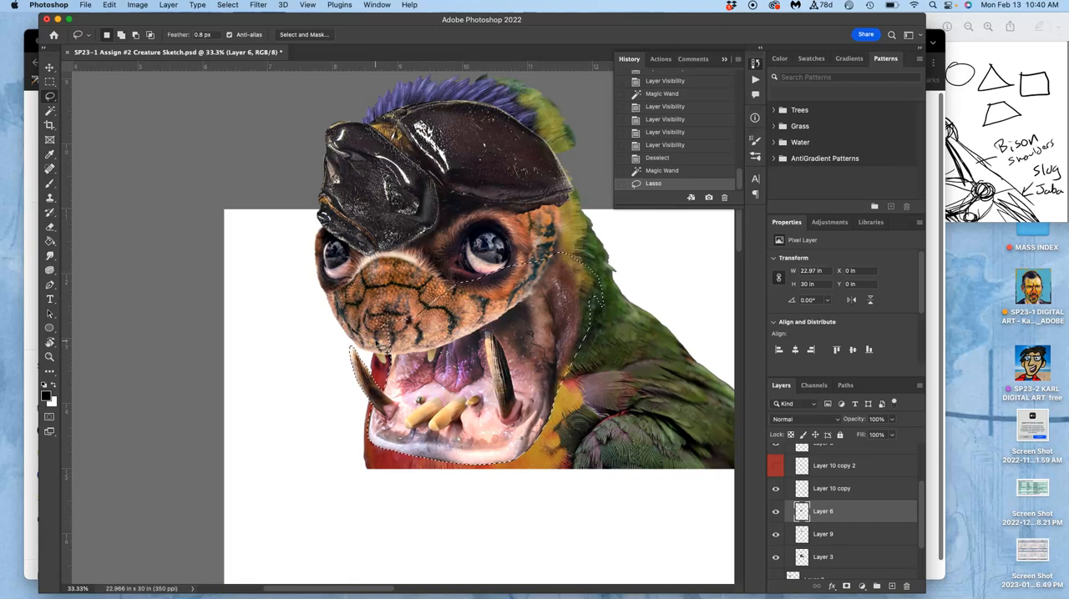
click(224, 3)
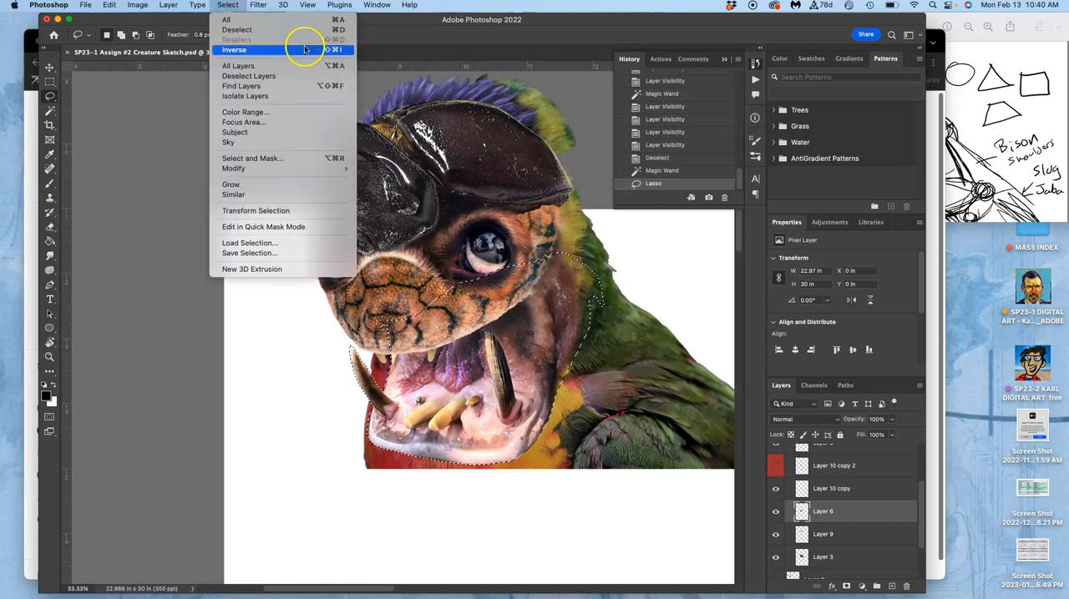
click(240, 50)
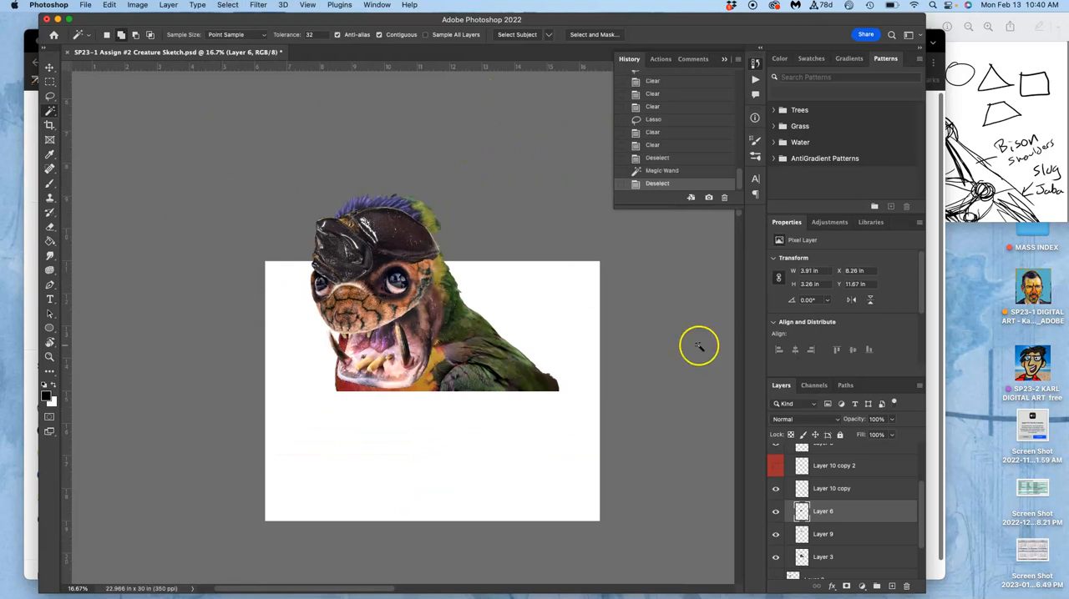
mouse_move(605, 449)
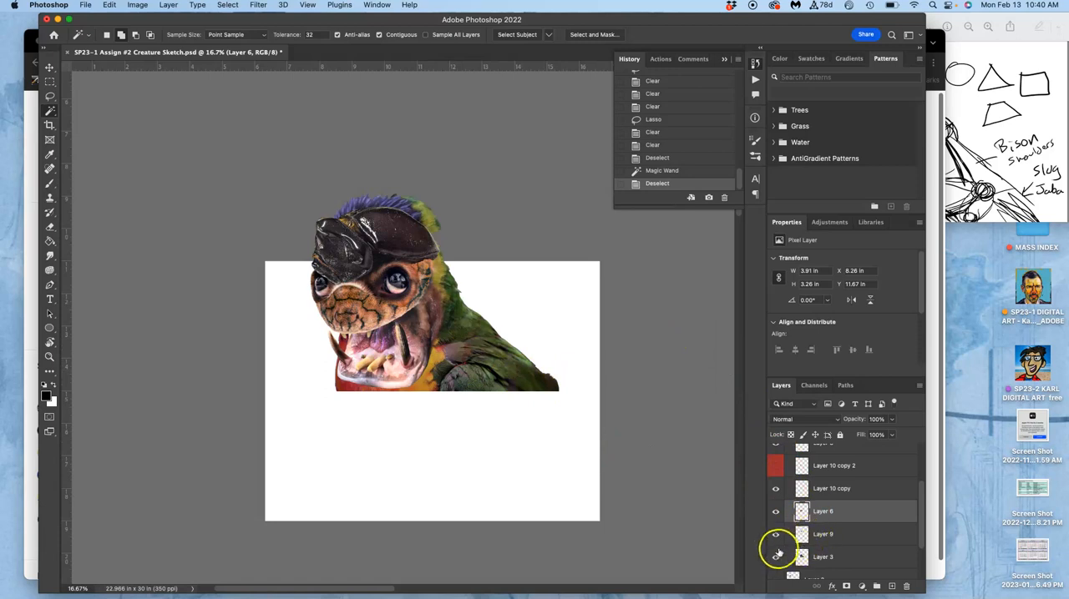
Turn the hidden sketch and purple reference layers back on behind the head.
click(774, 558)
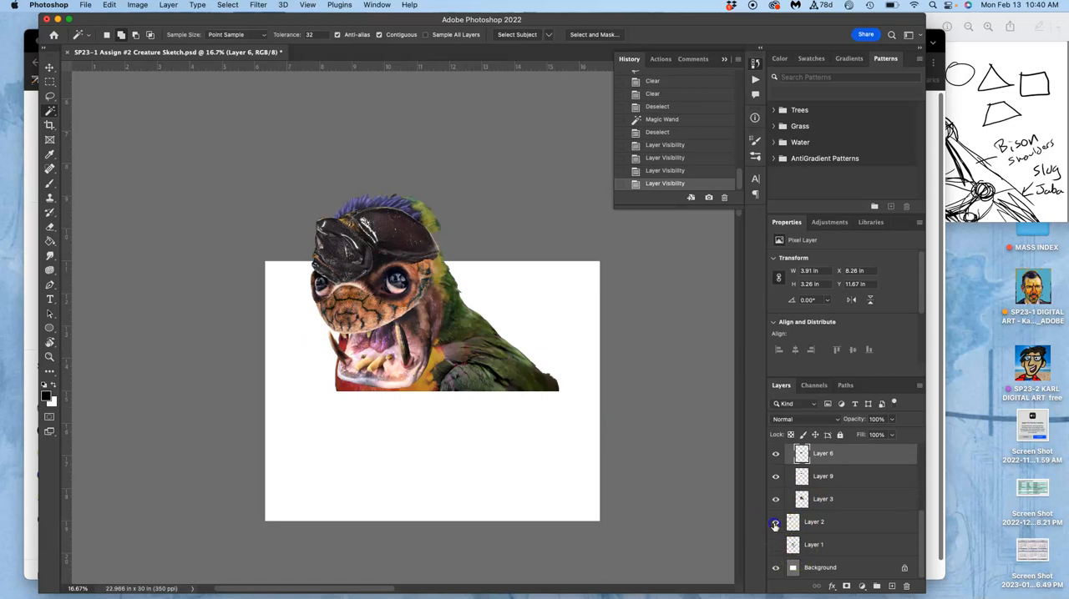
click(775, 523)
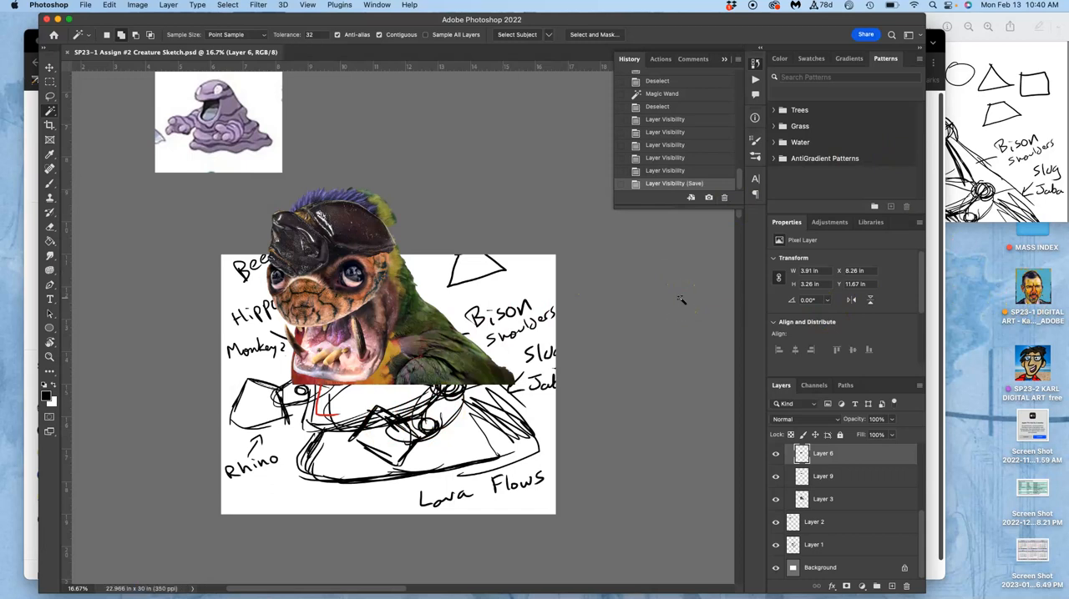
mouse_move(654, 242)
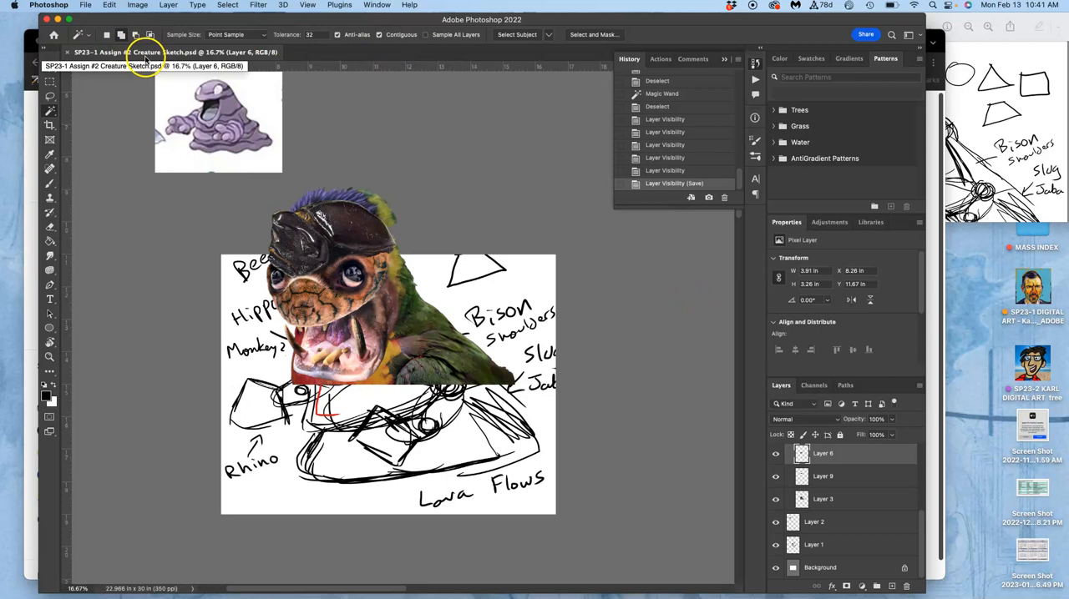
Save the creature sketch as a new Photoshop file in the Assignment #2 Fantasy Creature folder.
click(84, 6)
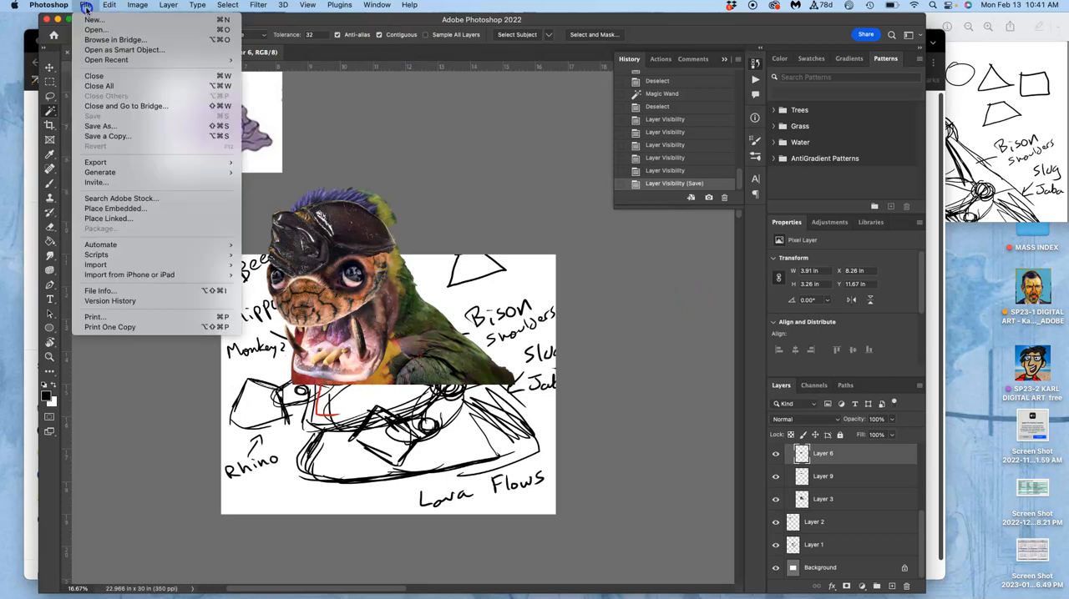
click(101, 125)
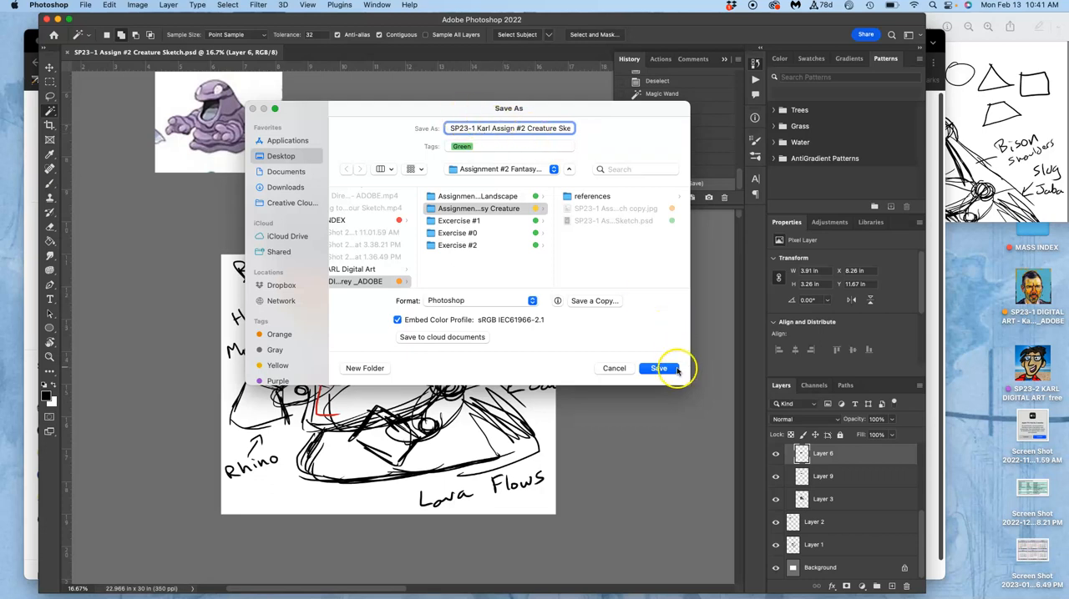
click(658, 369)
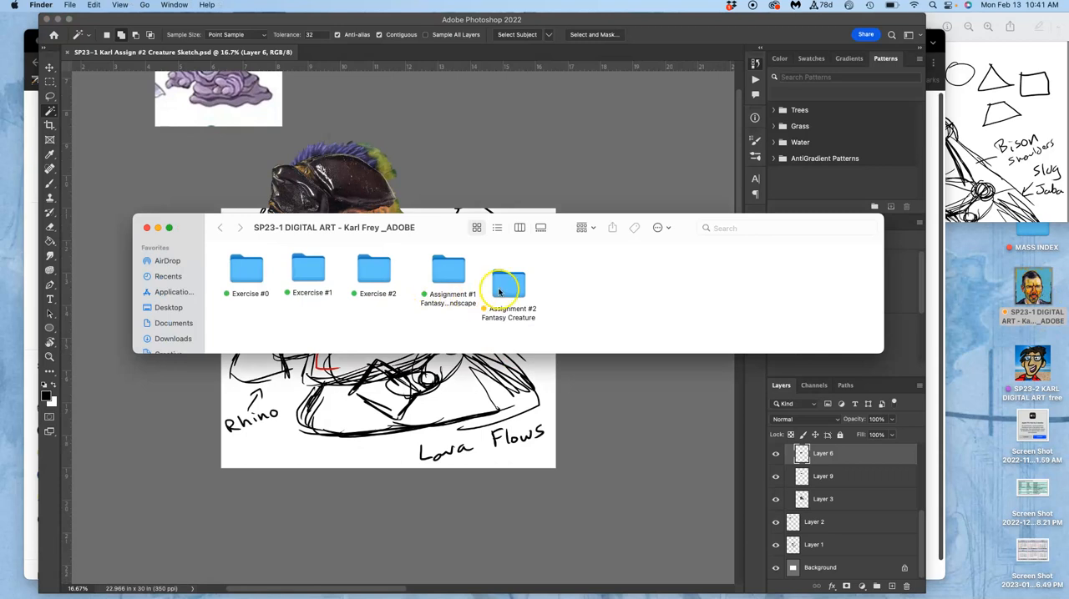
Browse the references folder and preview the Rock Chest and Foot and chest-and-shoulders images.
double_click(507, 270)
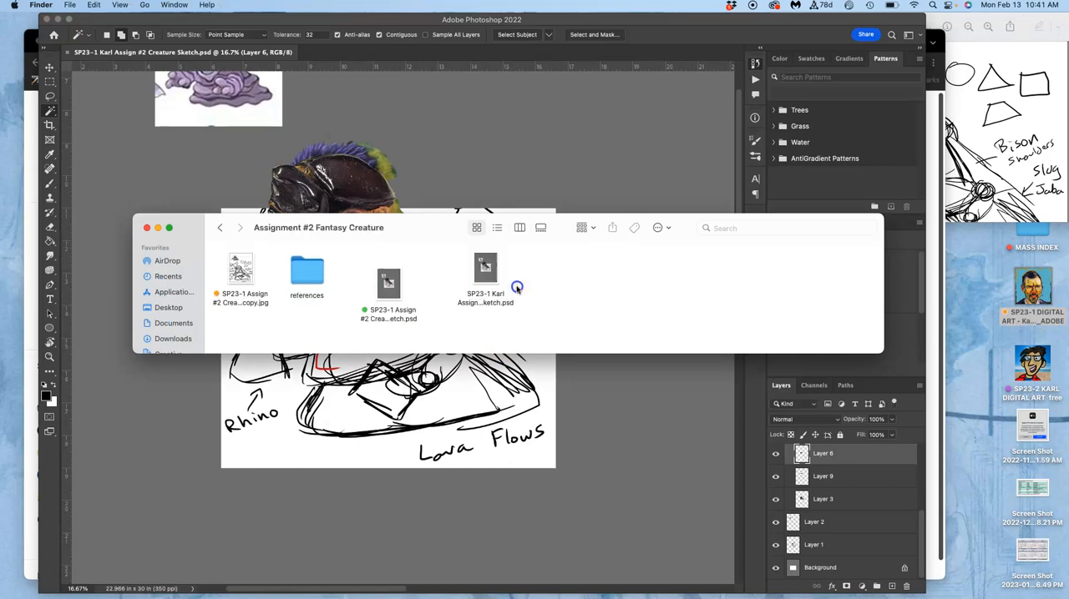
double_click(308, 271)
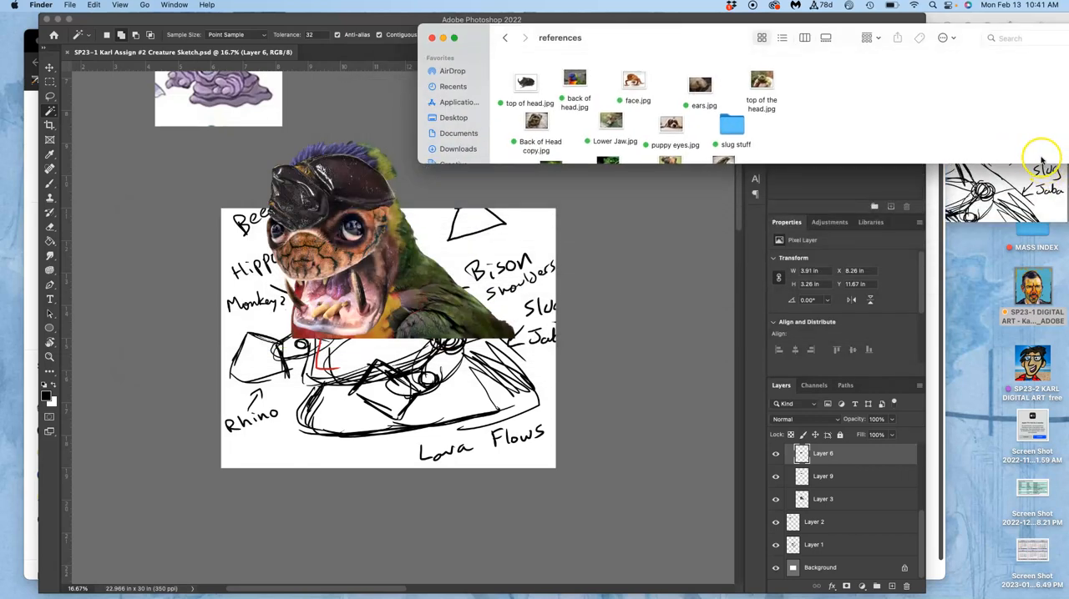
scroll(down, 3)
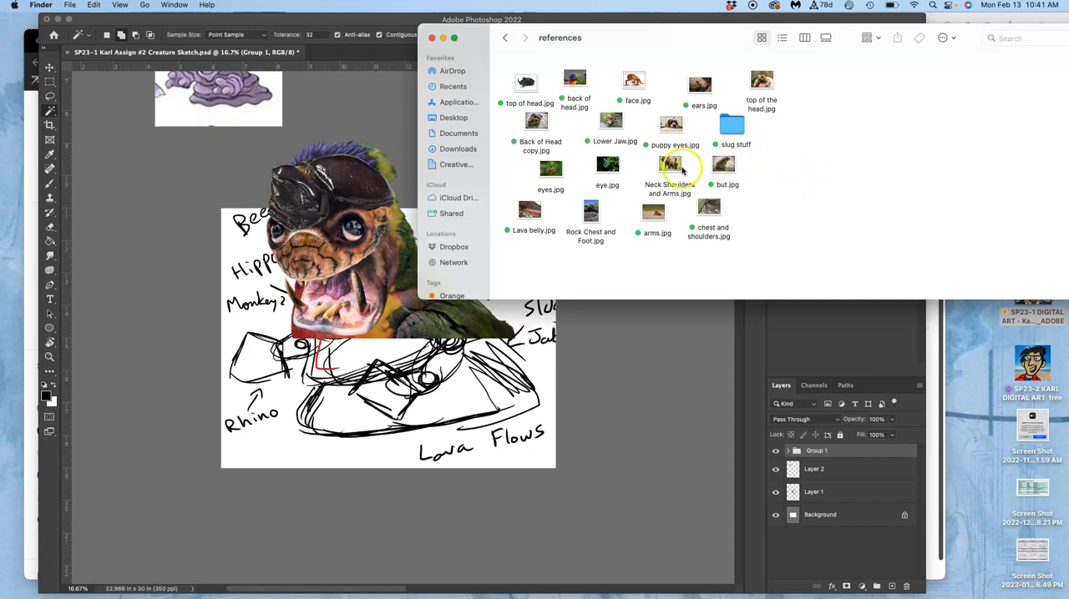
click(708, 208)
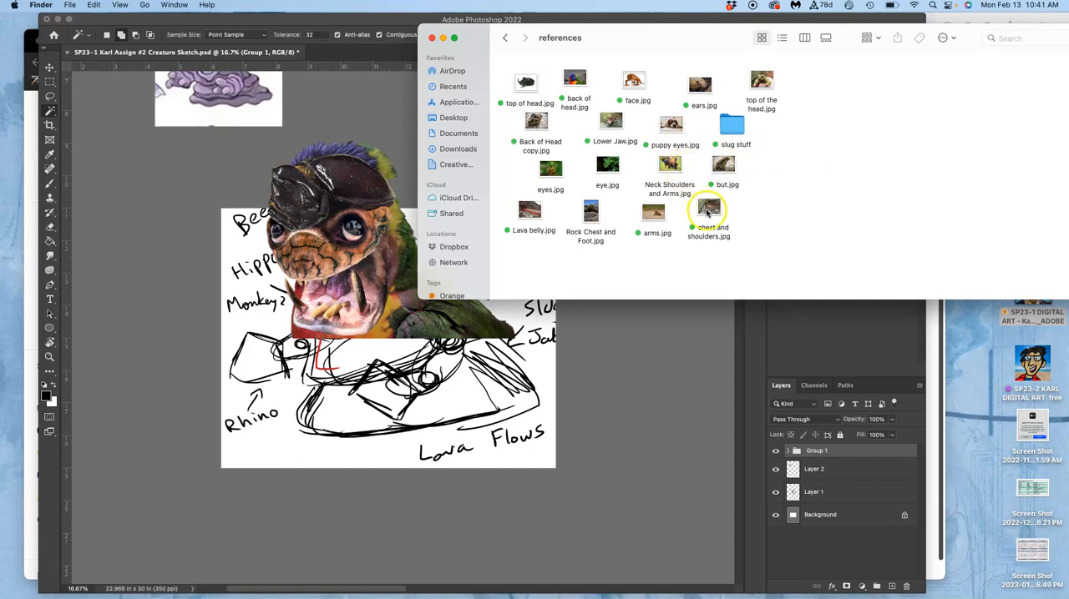
mouse_move(616, 213)
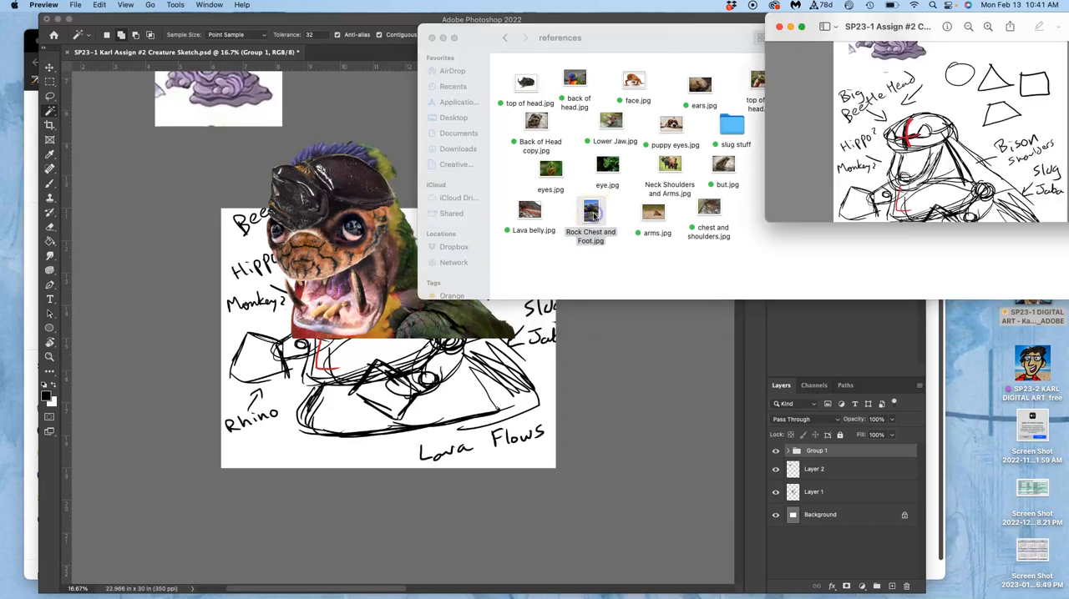
double_click(591, 210)
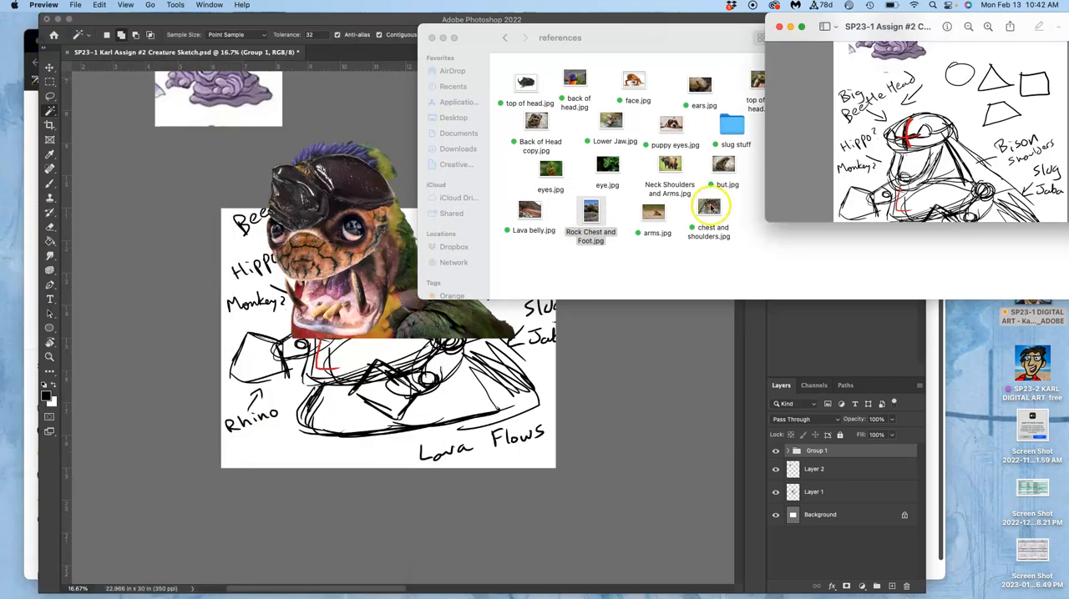
double_click(710, 209)
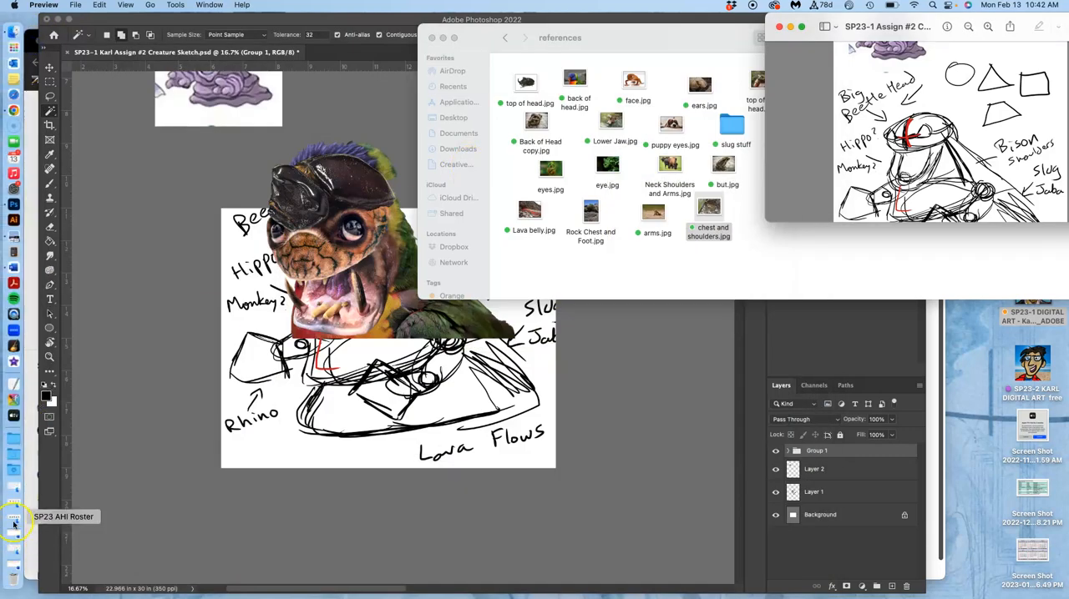
Preview the toad photo but.jpg from the references folder, then close it.
click(13, 524)
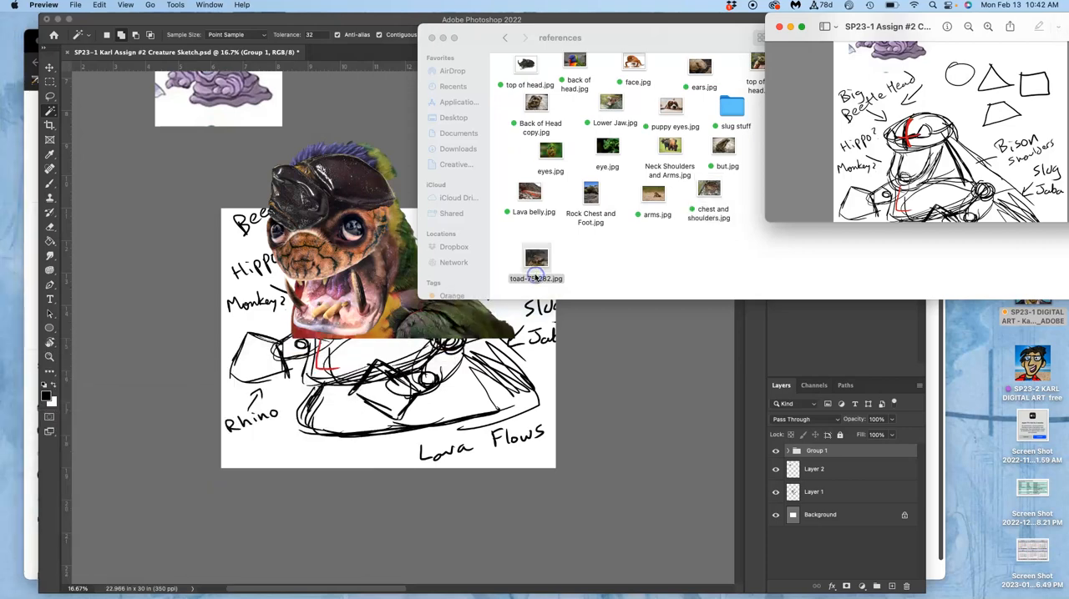
double_click(535, 259)
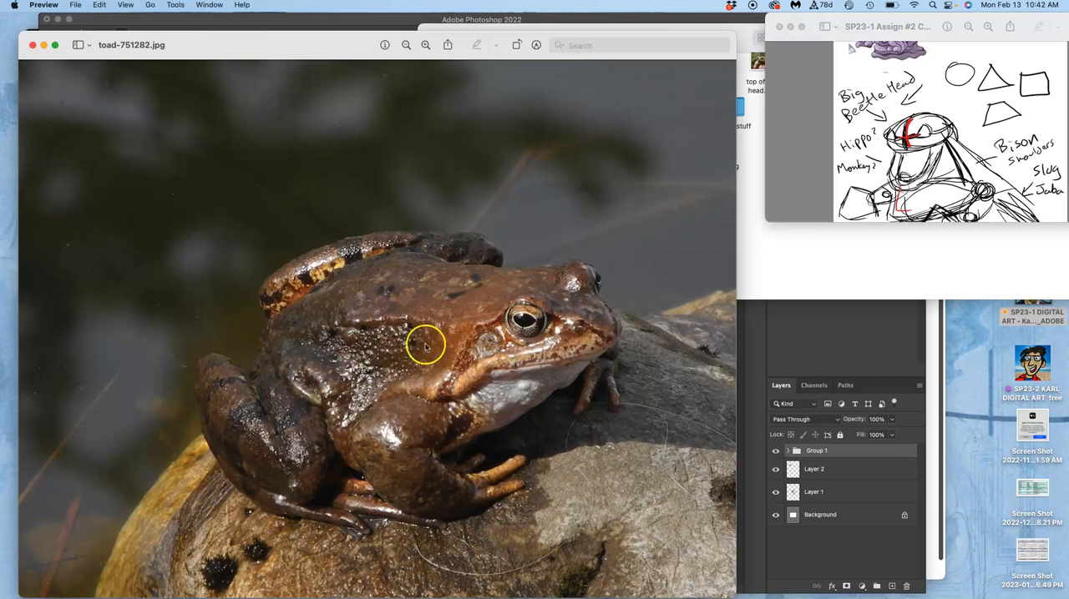
mouse_move(130, 120)
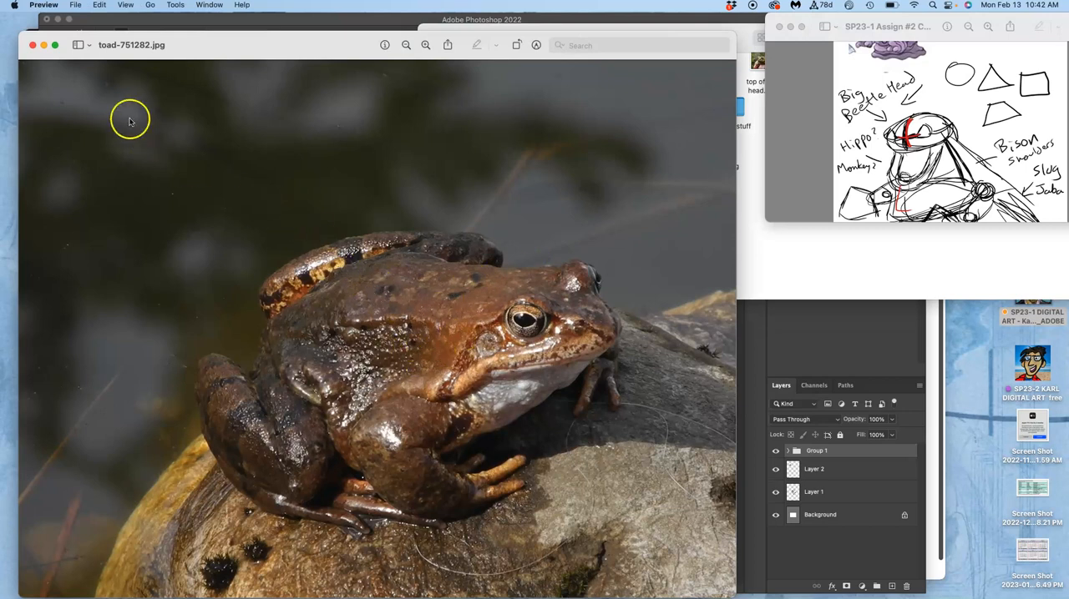
mouse_move(52, 64)
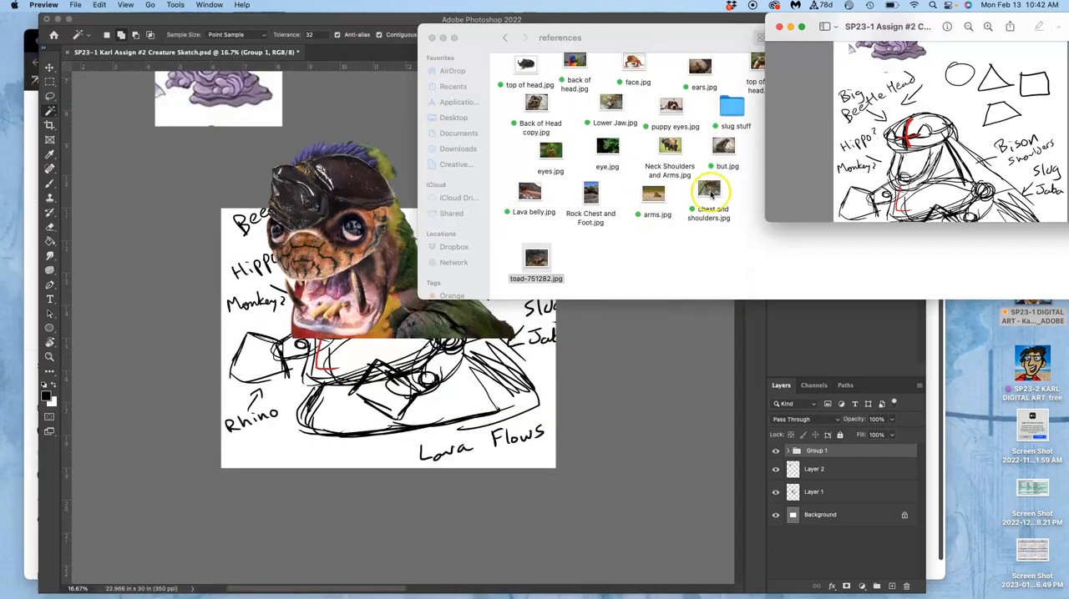
double_click(708, 194)
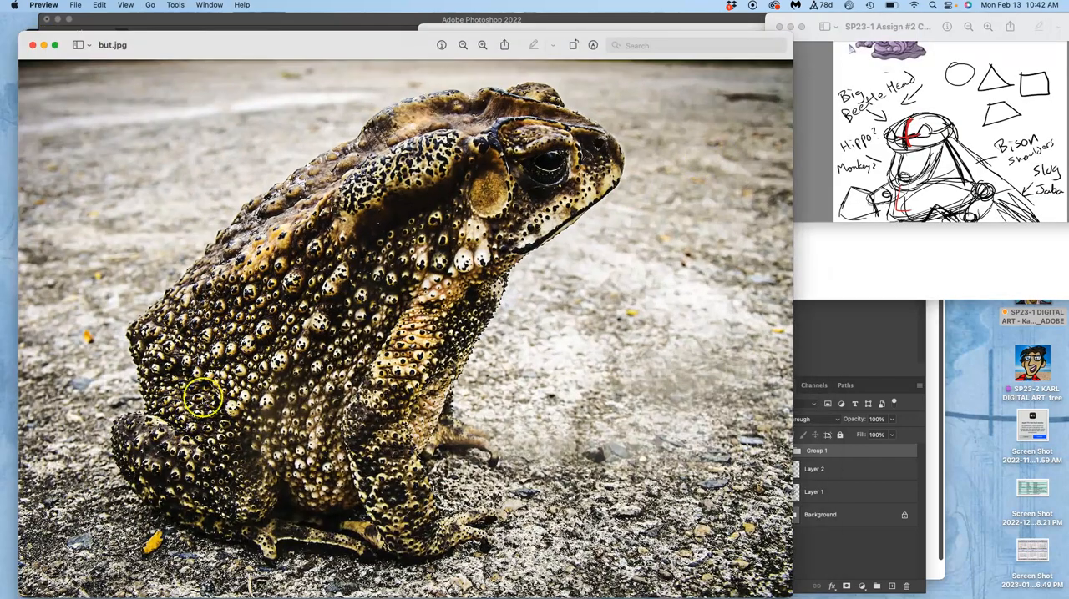
mouse_move(47, 71)
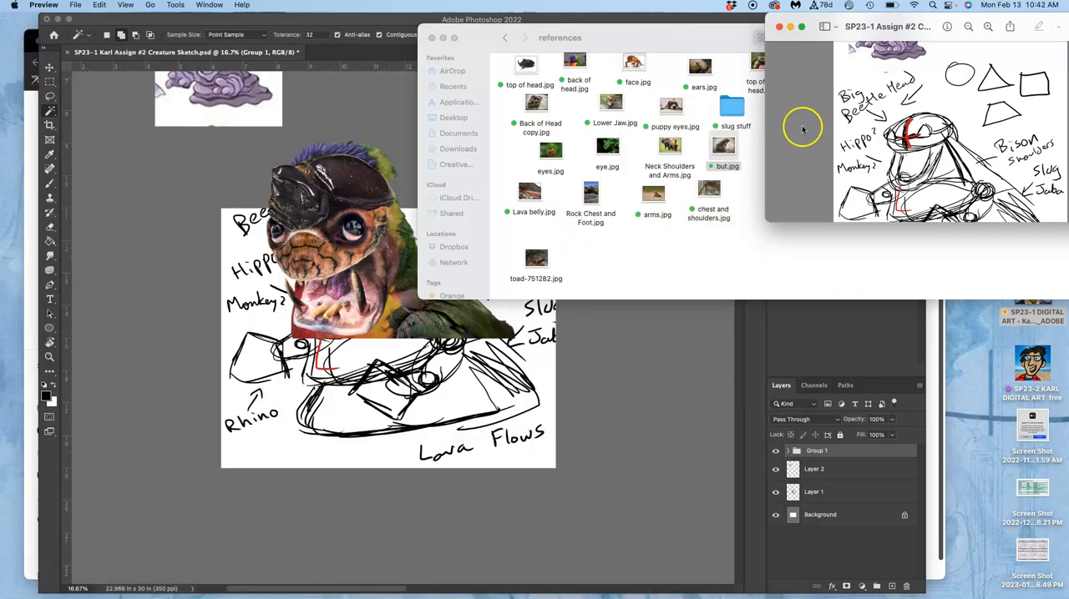
Place but.jpg into the creature document as a 'but' layer beneath the head group.
drag(723, 145, 504, 459)
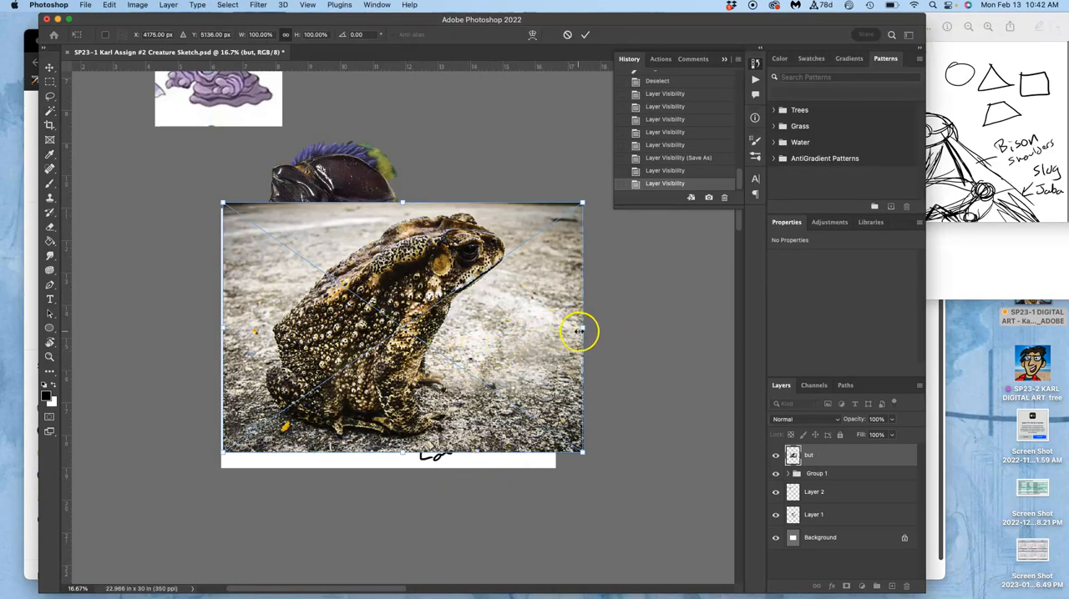
right_click(577, 330)
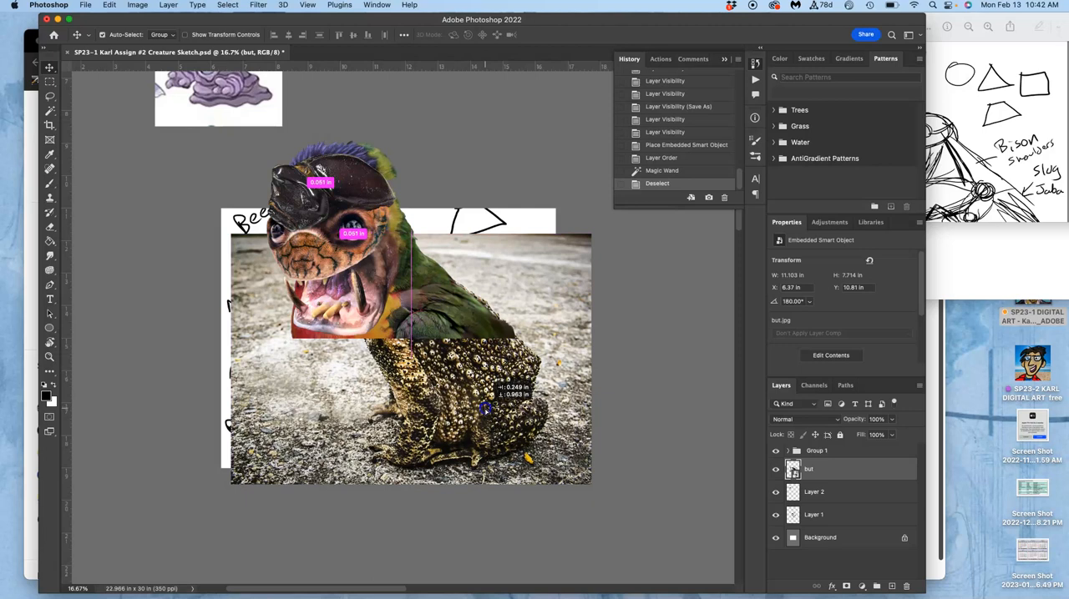
Lower the toad layer's opacity and distort it wider and slanted over the sketch body.
drag(484, 409, 492, 431)
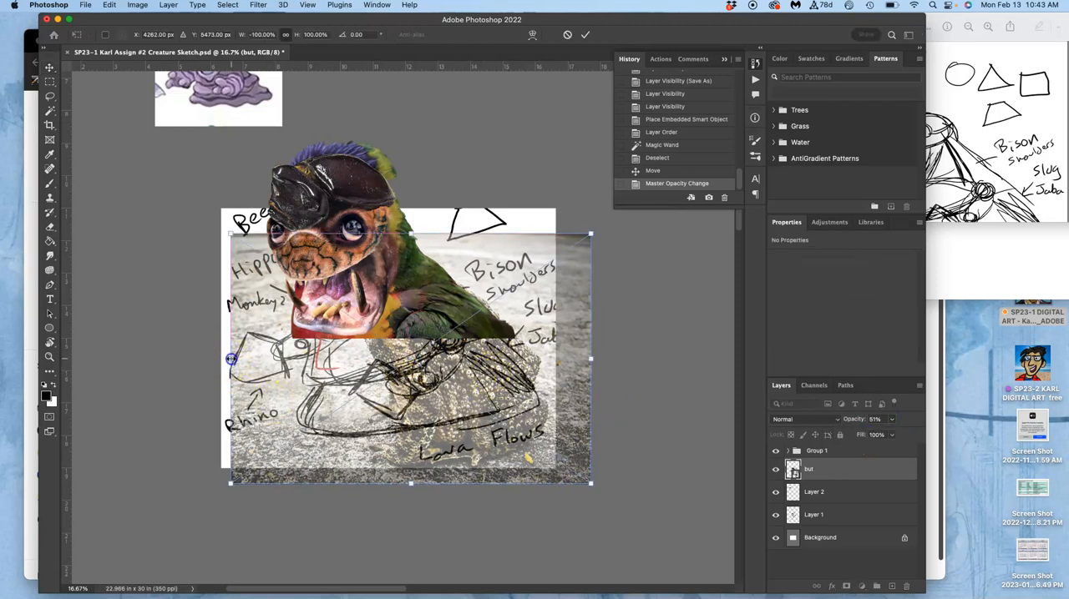
drag(230, 359, 114, 359)
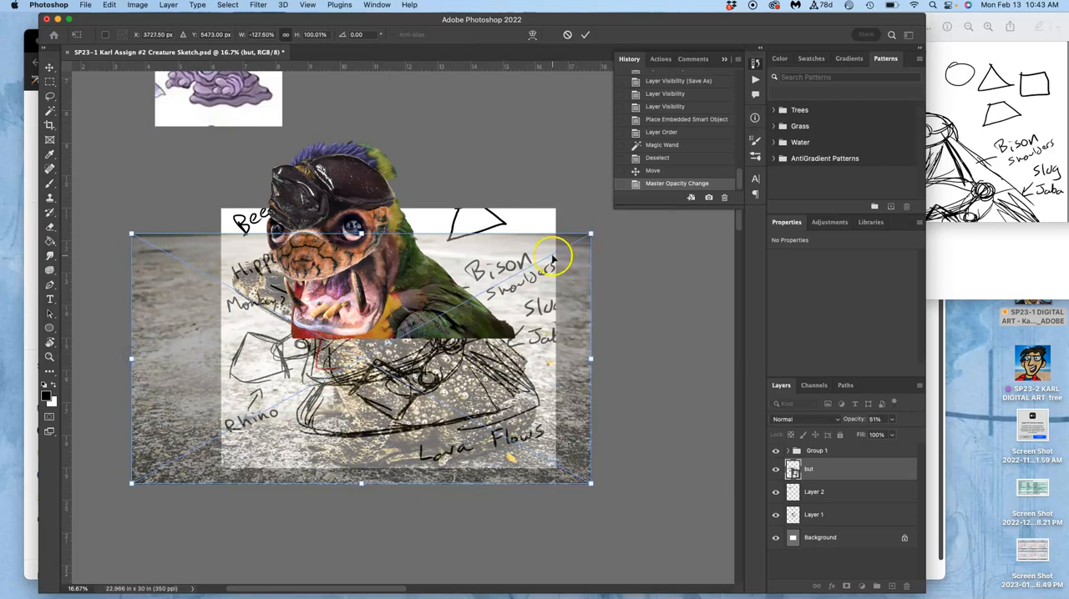
right_click(553, 258)
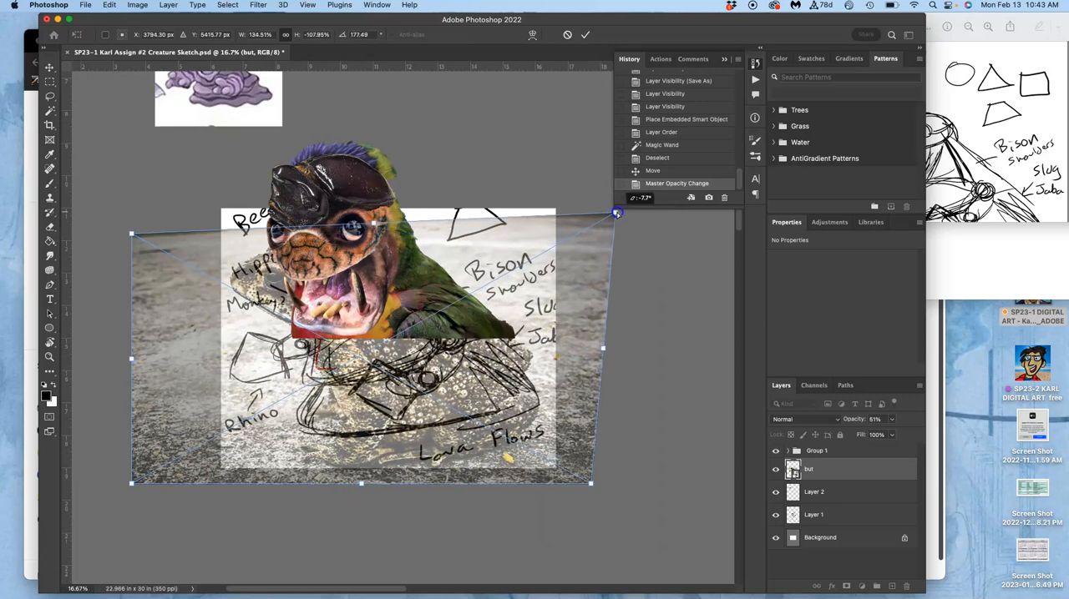
drag(616, 214, 431, 234)
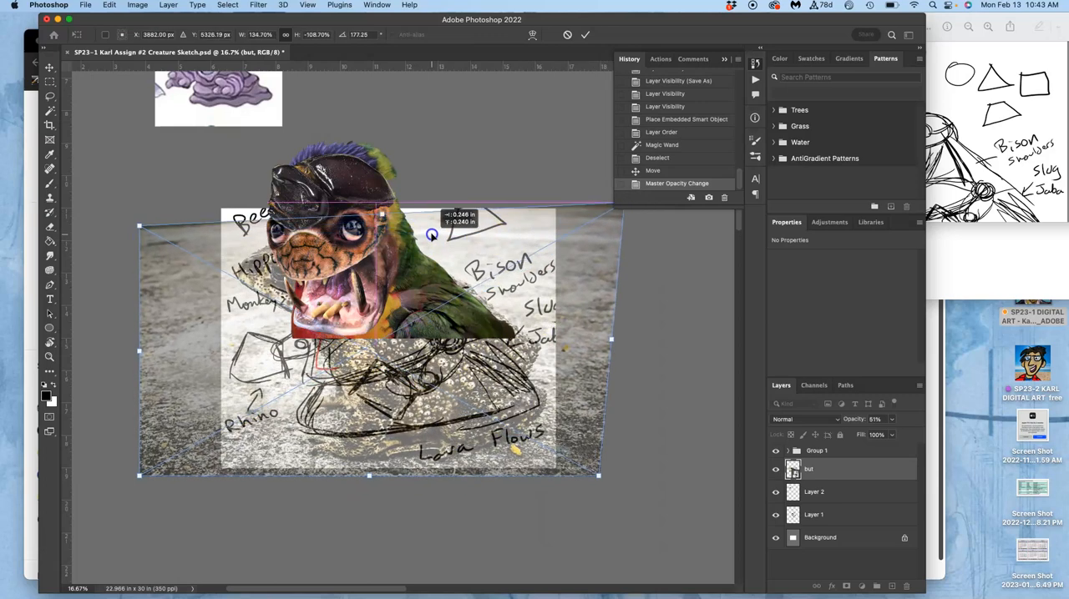
drag(431, 234, 424, 234)
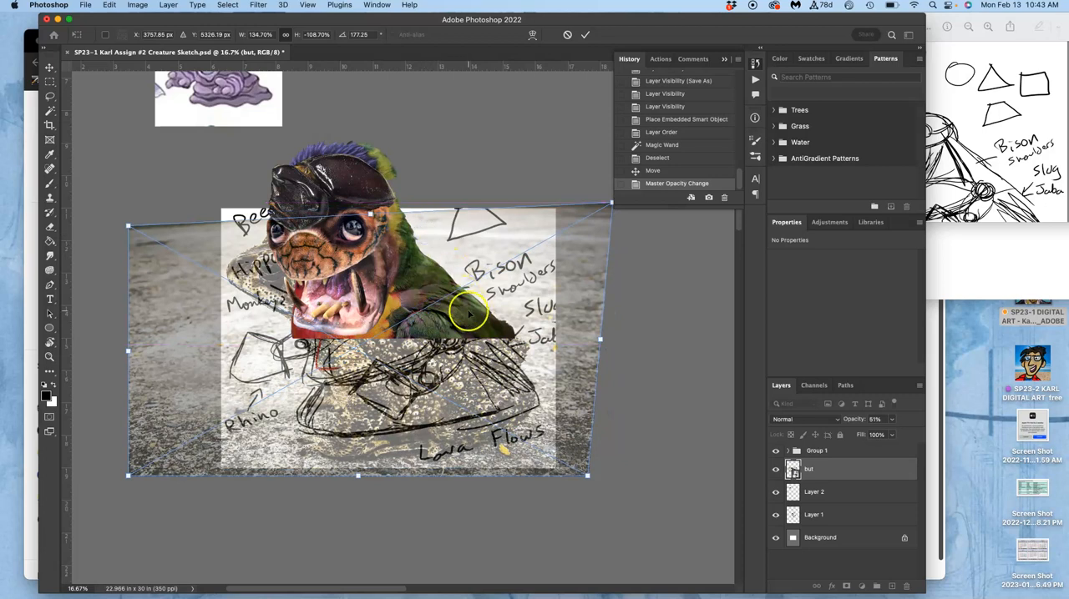
Readjust the toad layer's opacity and skew the photo further to fit the creature's body area.
click(890, 420)
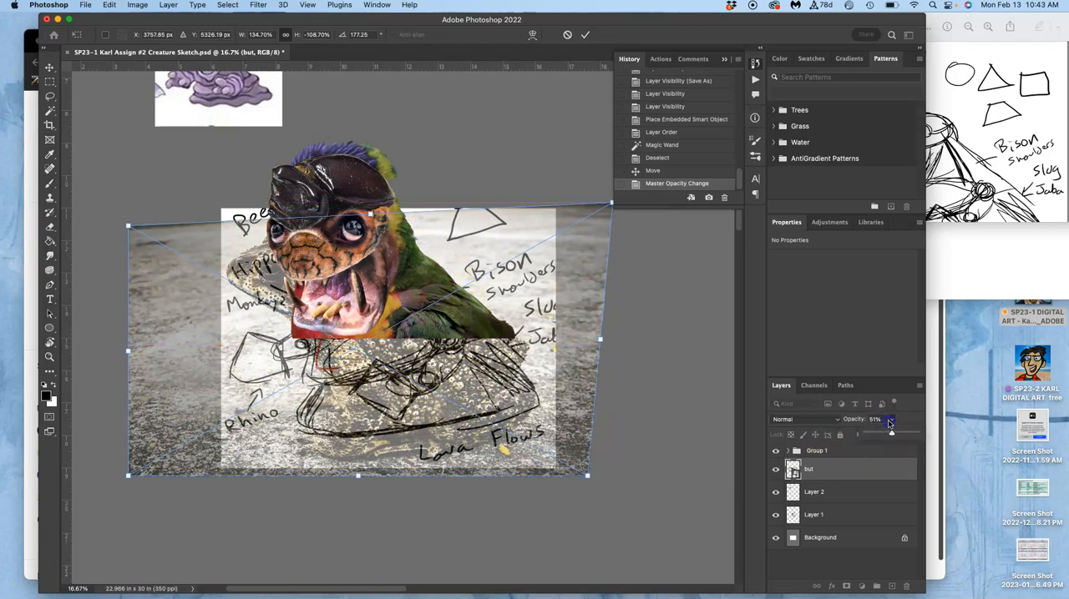
drag(888, 432, 912, 432)
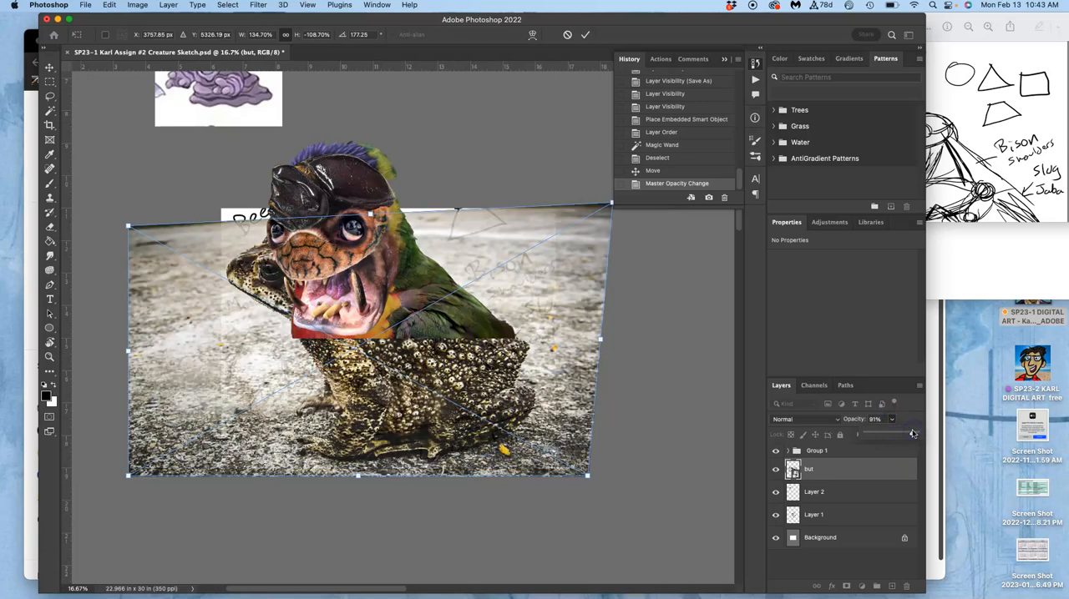
drag(912, 433, 901, 433)
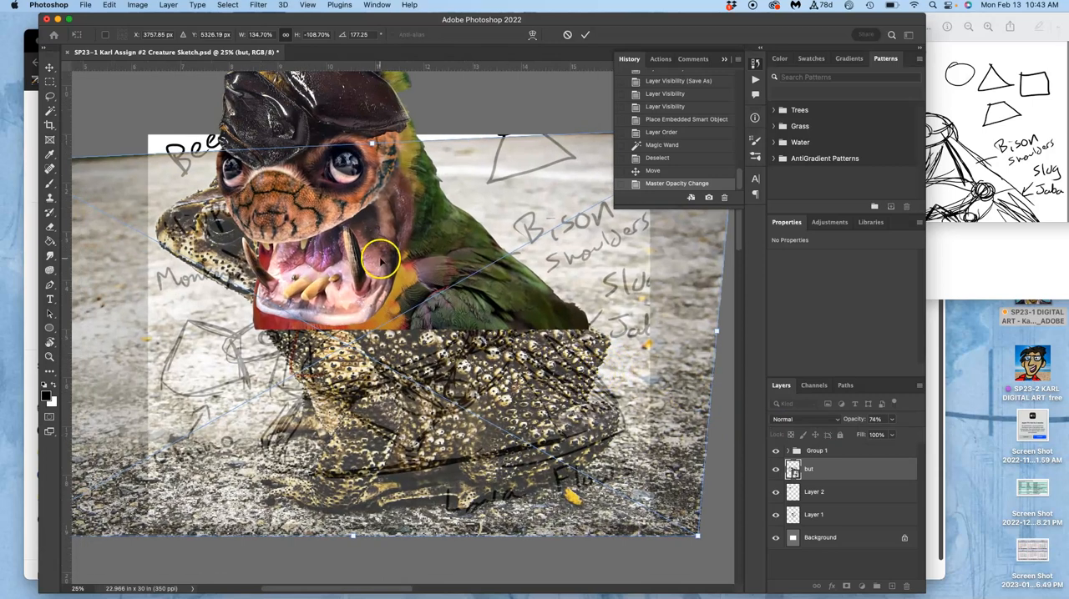
right_click(381, 261)
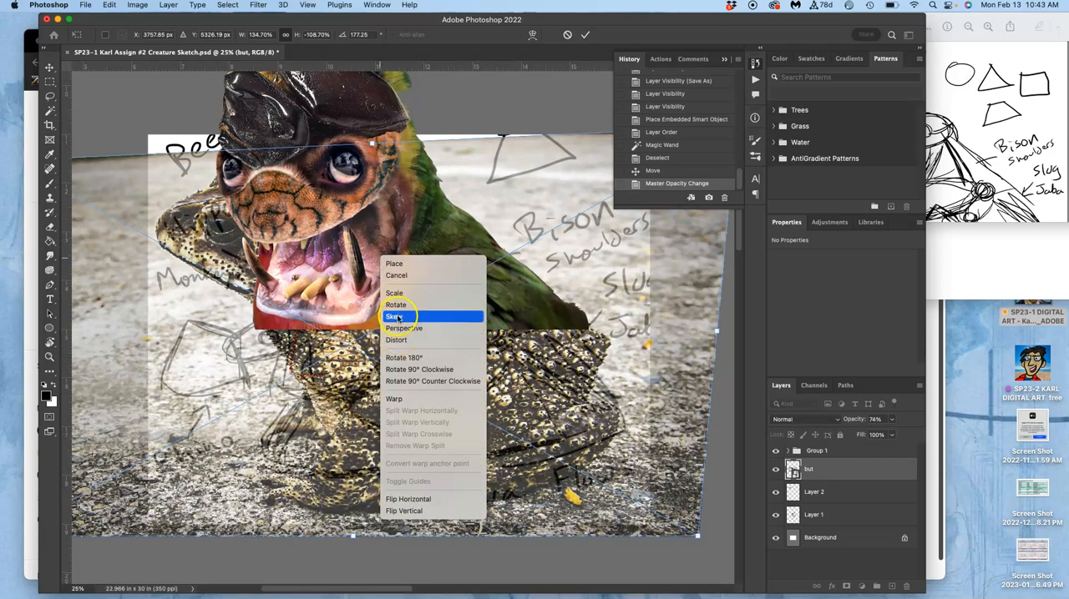
click(397, 317)
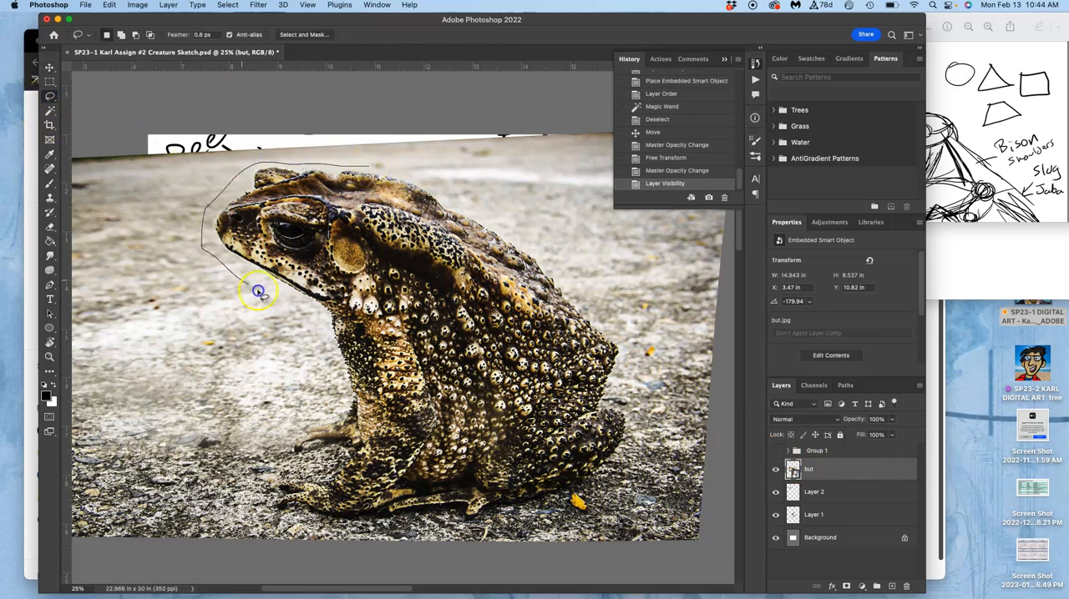
Lasso the toad body to its own layer via copy, discard the original and clear leftover background.
drag(259, 292, 270, 487)
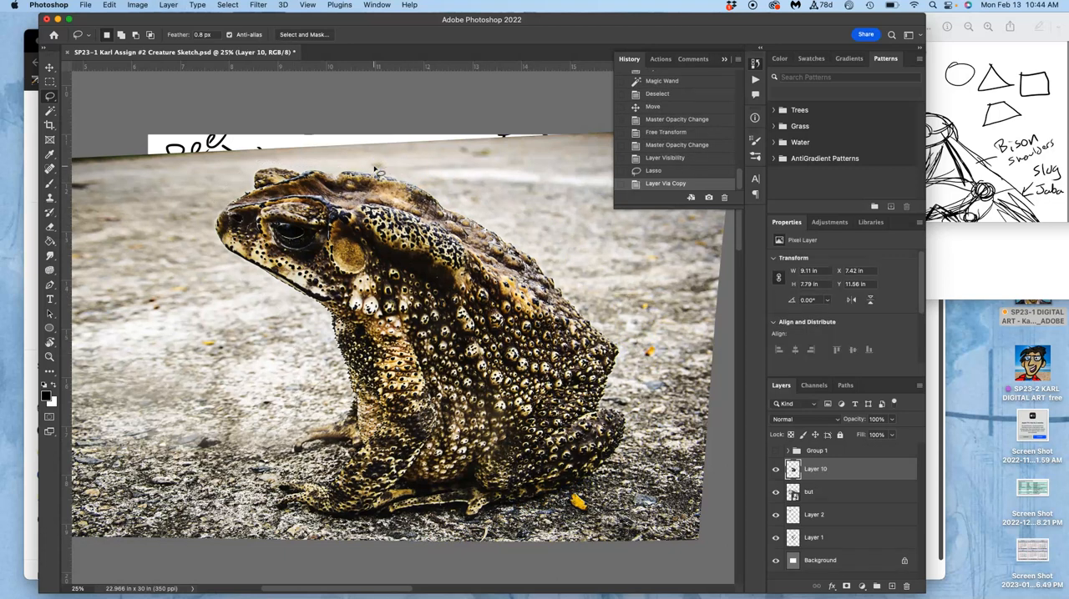
click(808, 491)
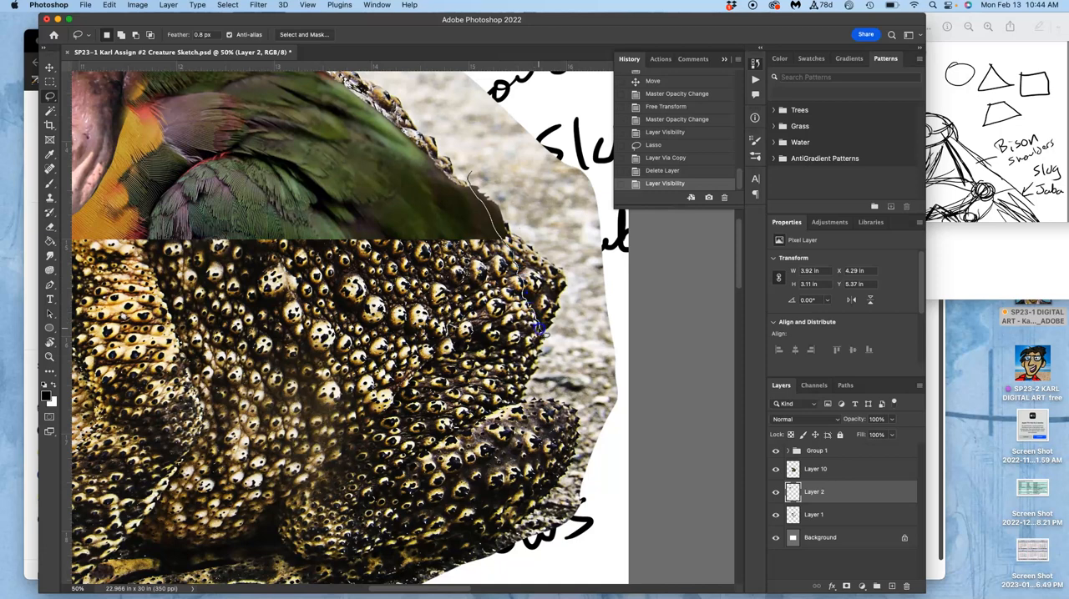
drag(538, 331, 614, 414)
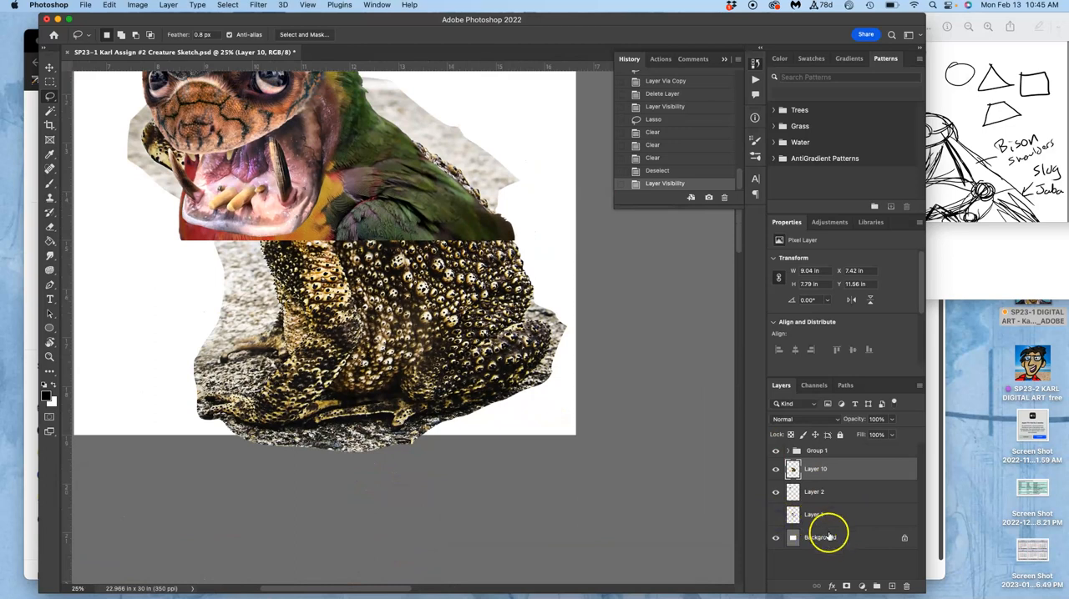
Fill the Background layer with 50% Gray and extend the canvas around the creature with Crop.
click(828, 538)
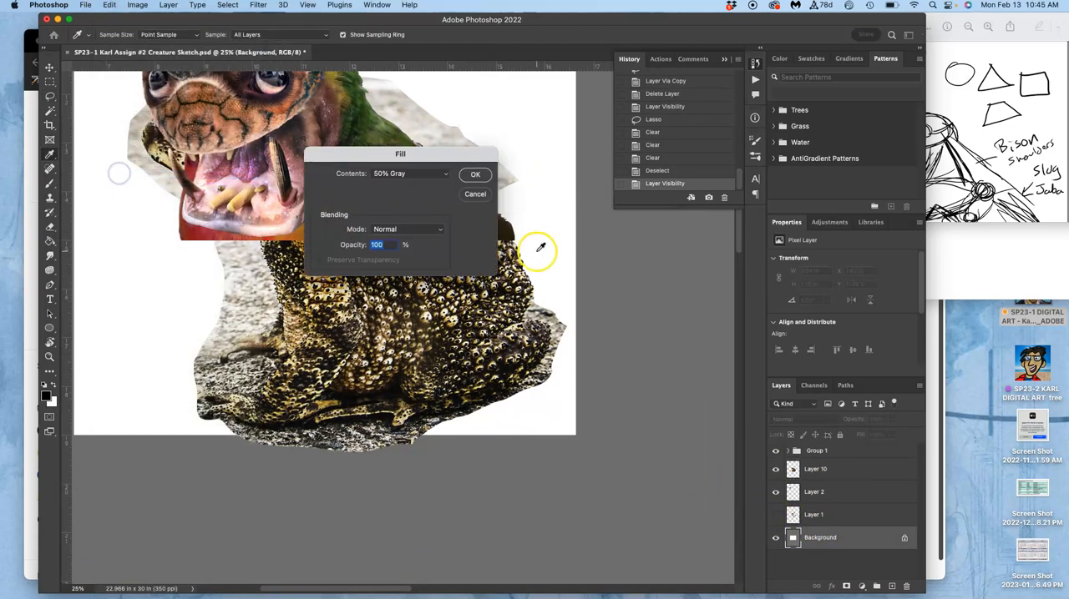
click(474, 173)
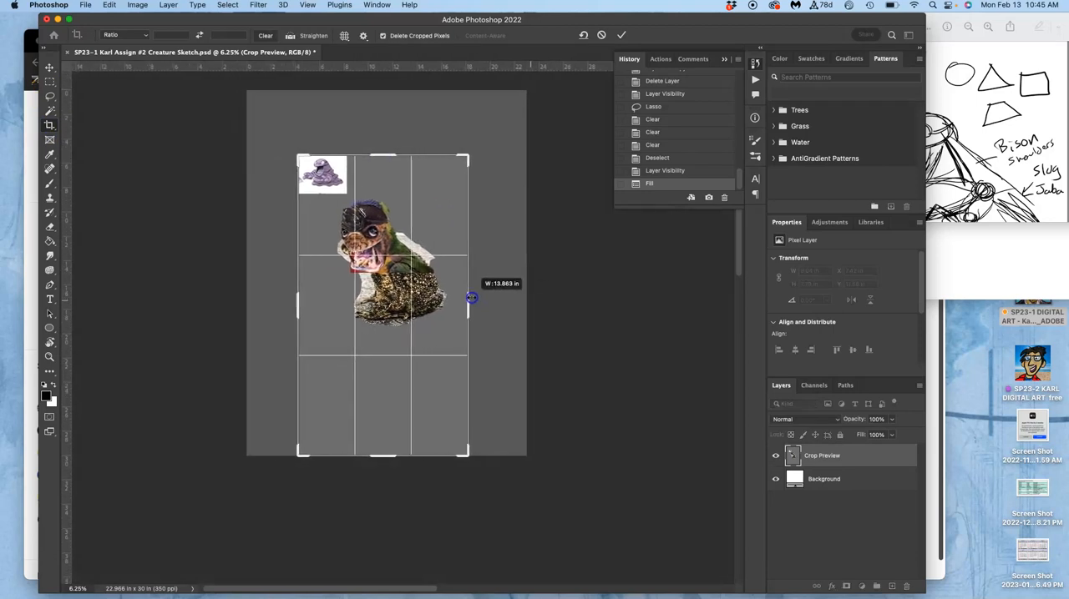
drag(471, 297, 387, 414)
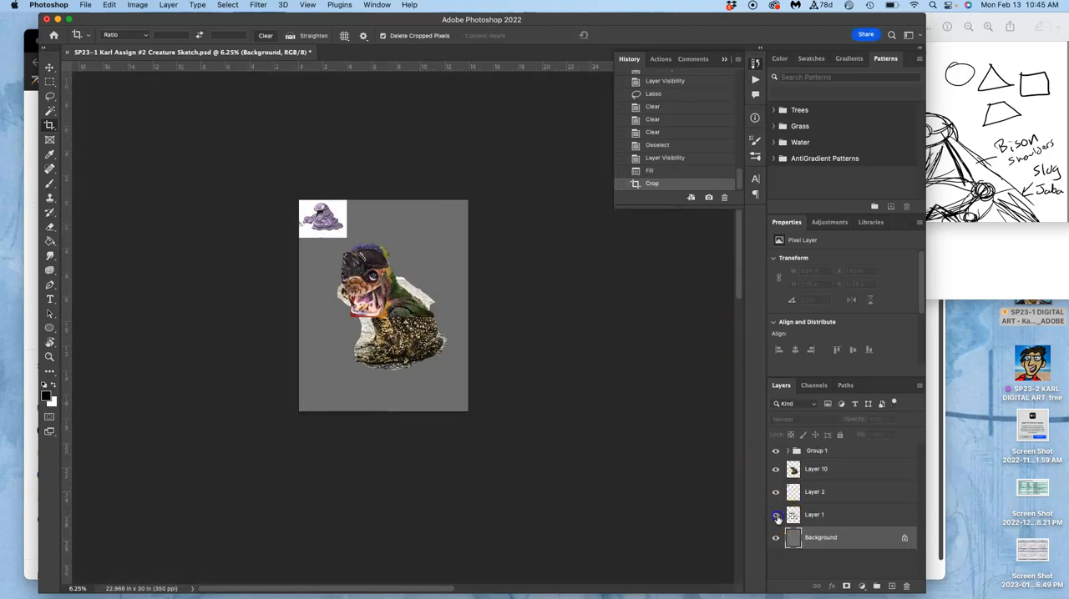
click(775, 515)
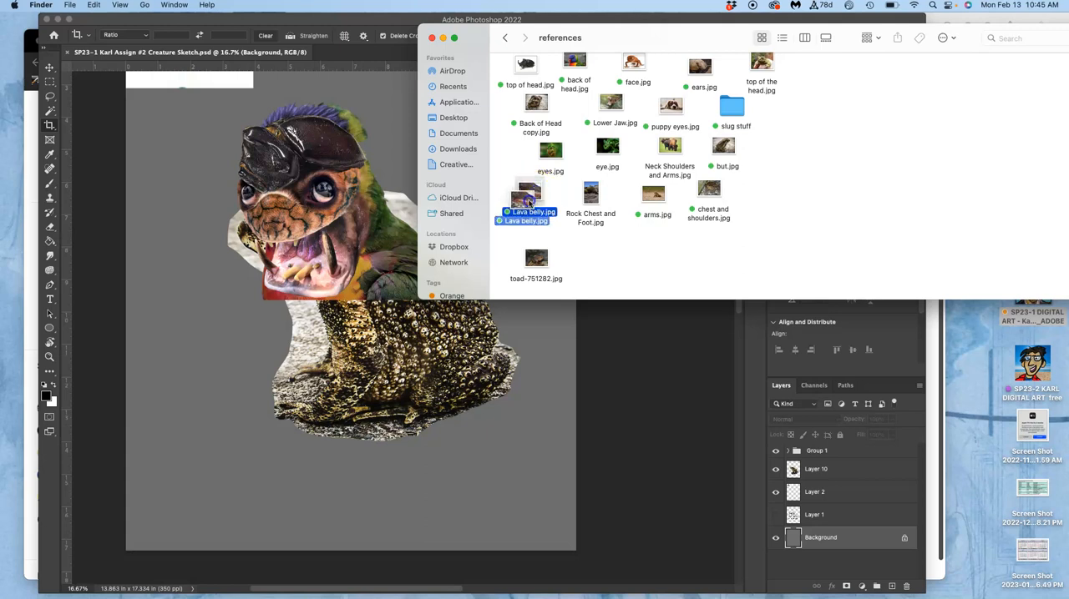
Drag Lava belly.jpg from the references folder onto the Photoshop canvas as a new layer.
drag(527, 197, 232, 354)
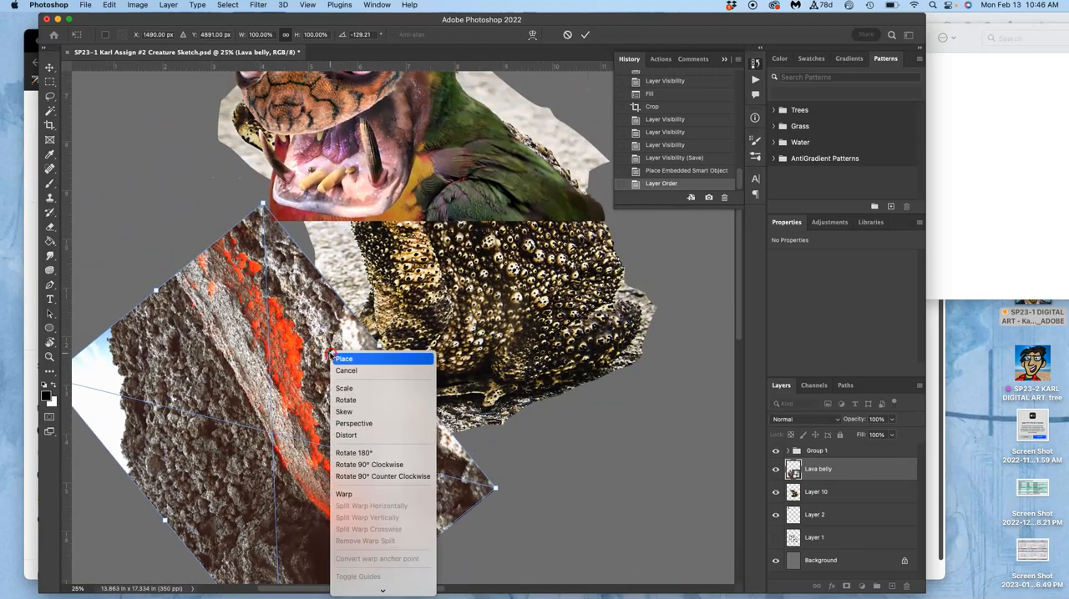
mouse_move(340, 494)
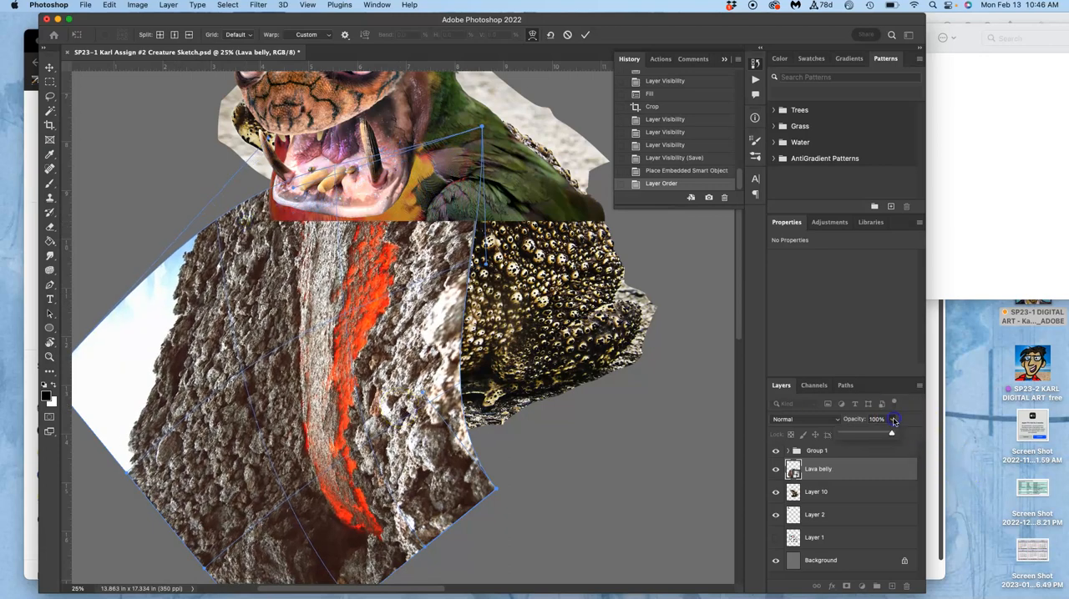
Lower the Lava belly layer's opacity, transform it to fit the belly, and undo the accidental crop via History.
drag(892, 434, 868, 434)
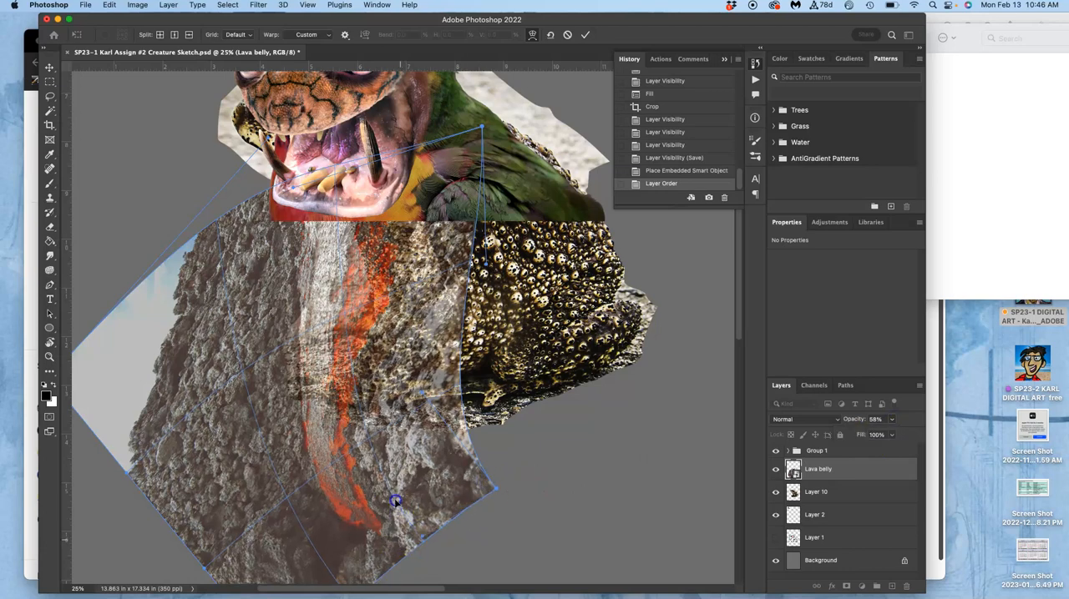
drag(394, 501, 447, 424)
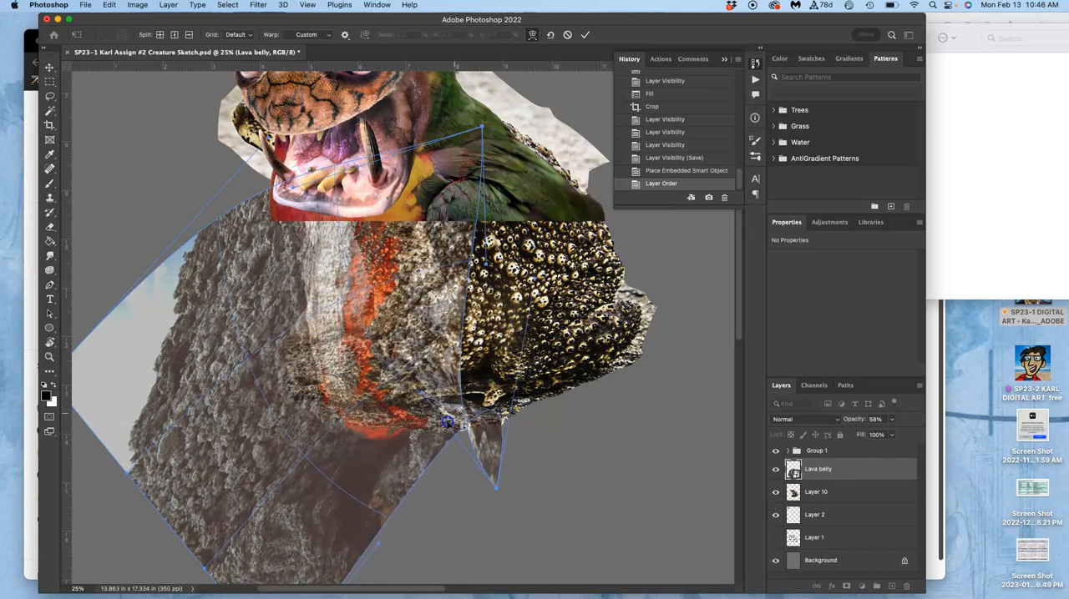
drag(450, 424, 482, 474)
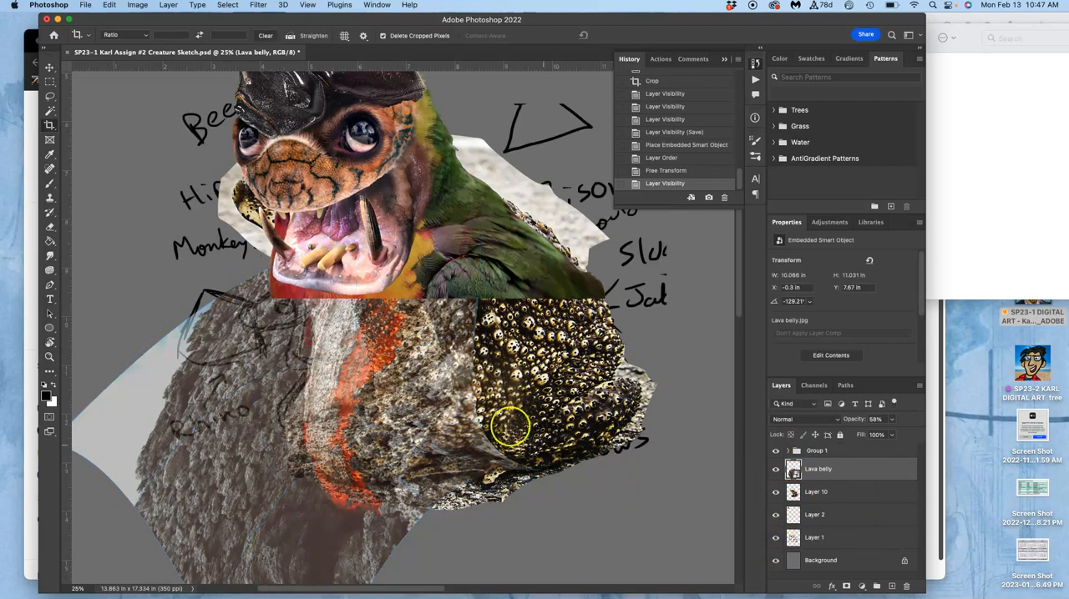
mouse_move(290, 407)
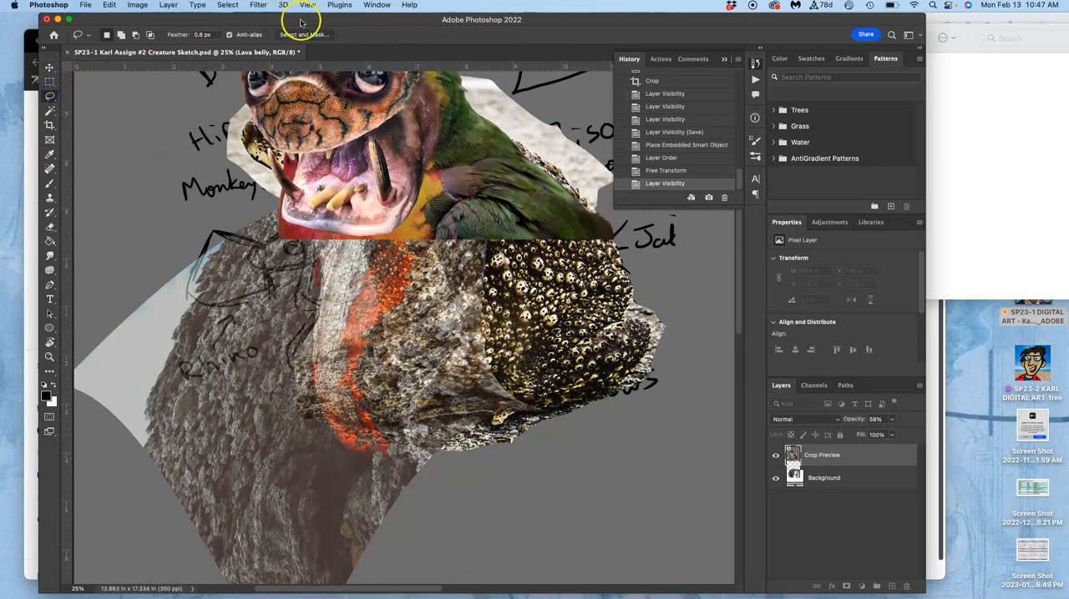
mouse_move(356, 25)
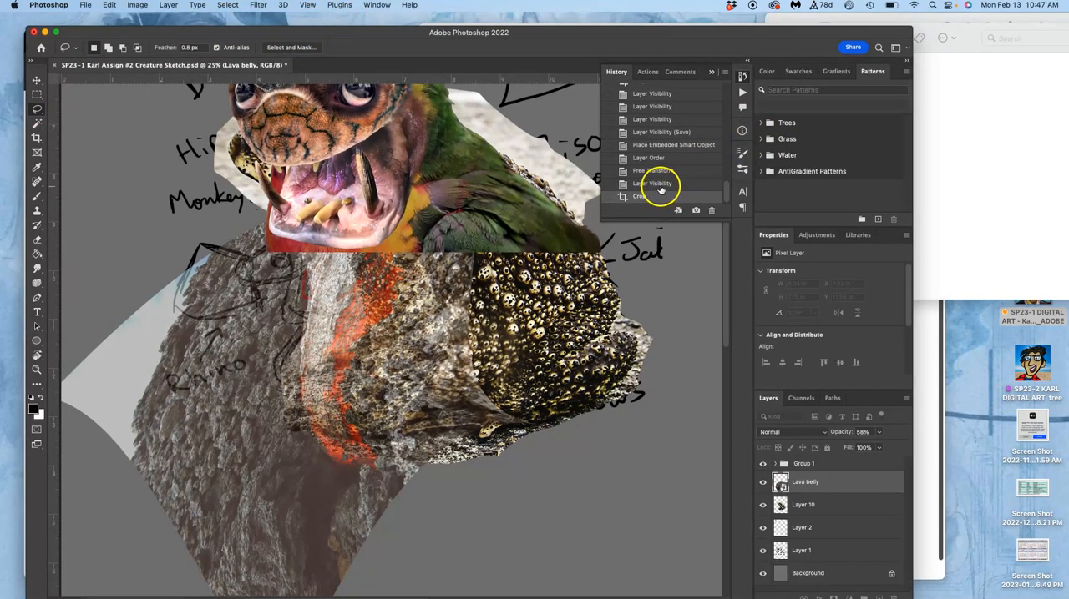
click(651, 170)
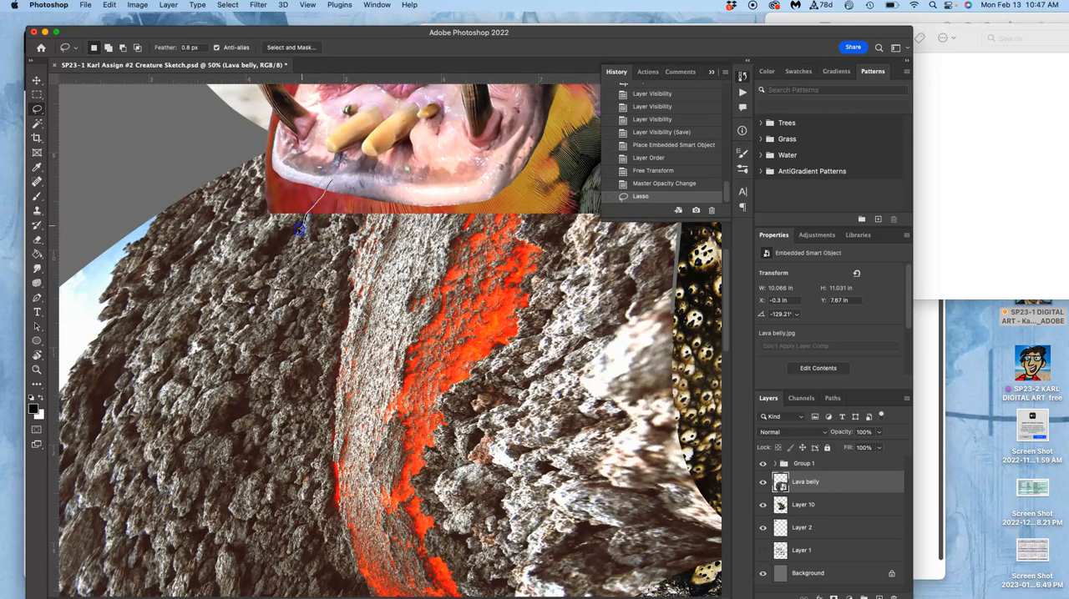
mouse_move(273, 280)
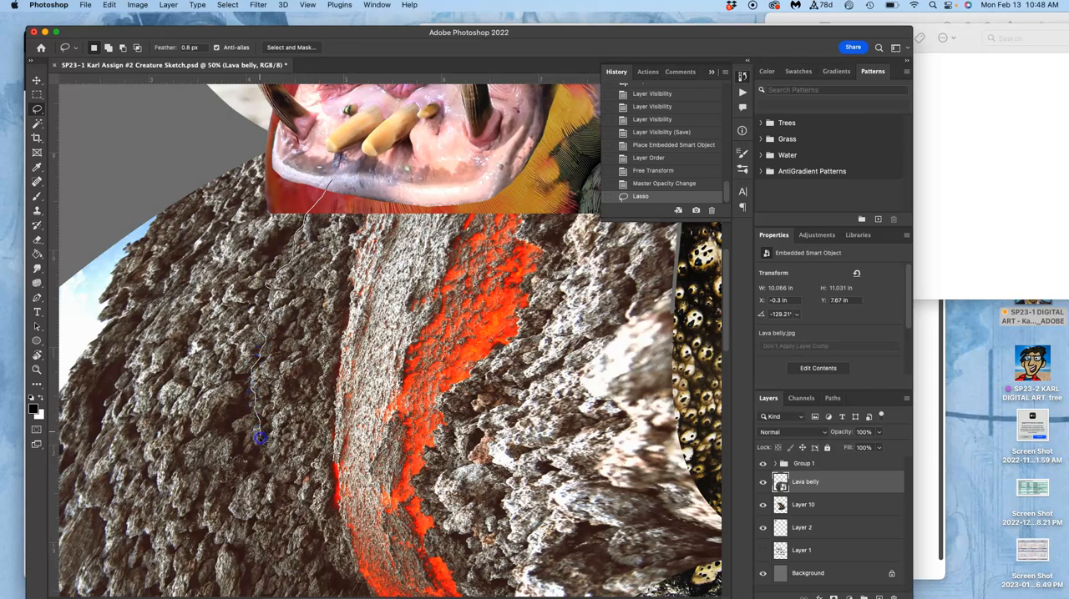
Lasso an outline along the lava stripe over the belly and invert the selection.
drag(260, 438, 287, 491)
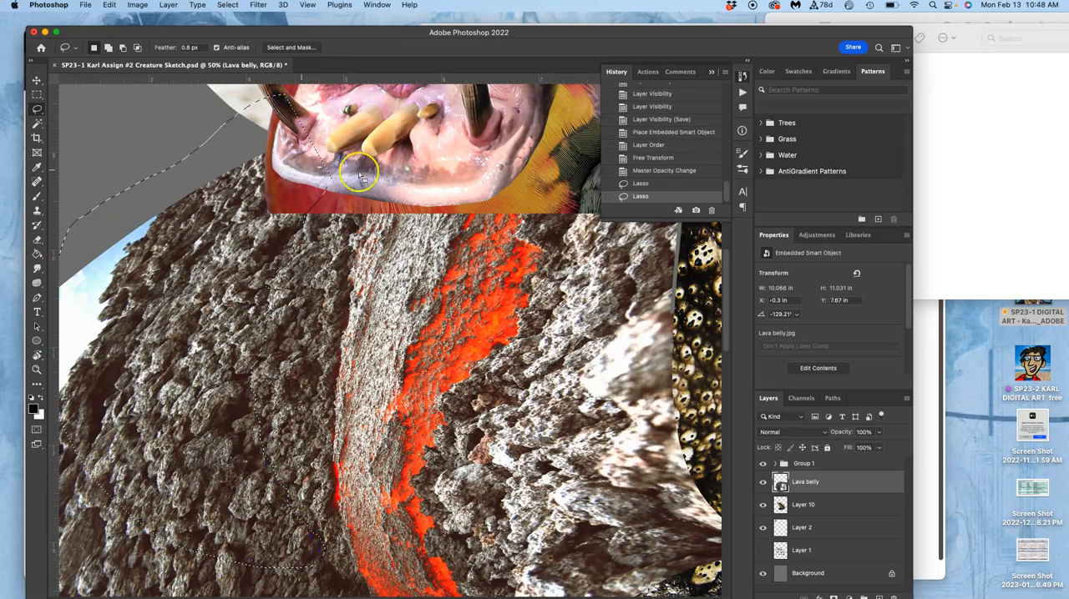
scroll(down, 3)
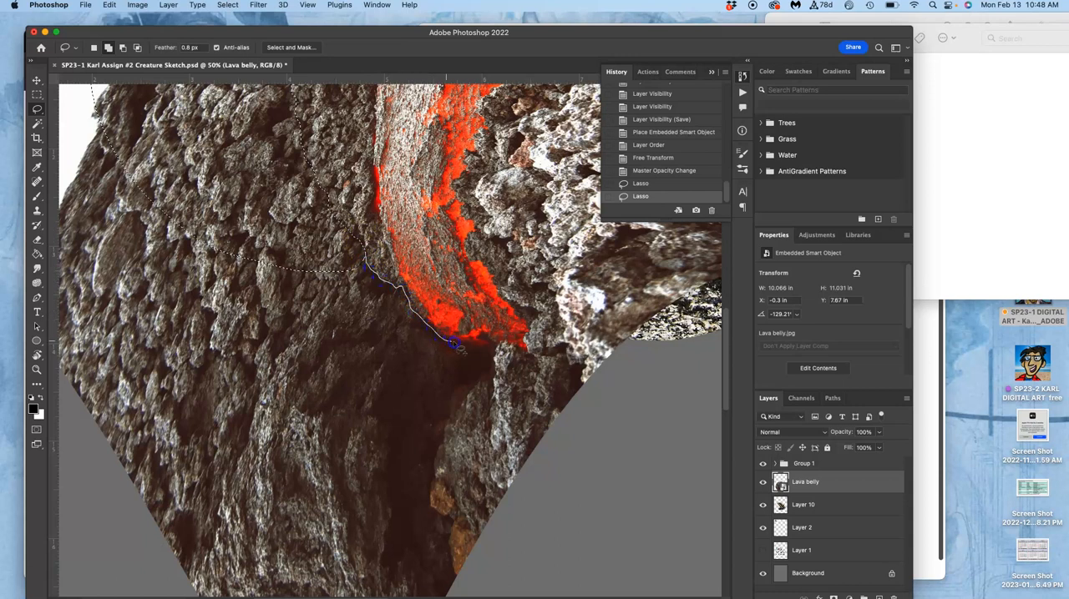
drag(459, 347, 509, 349)
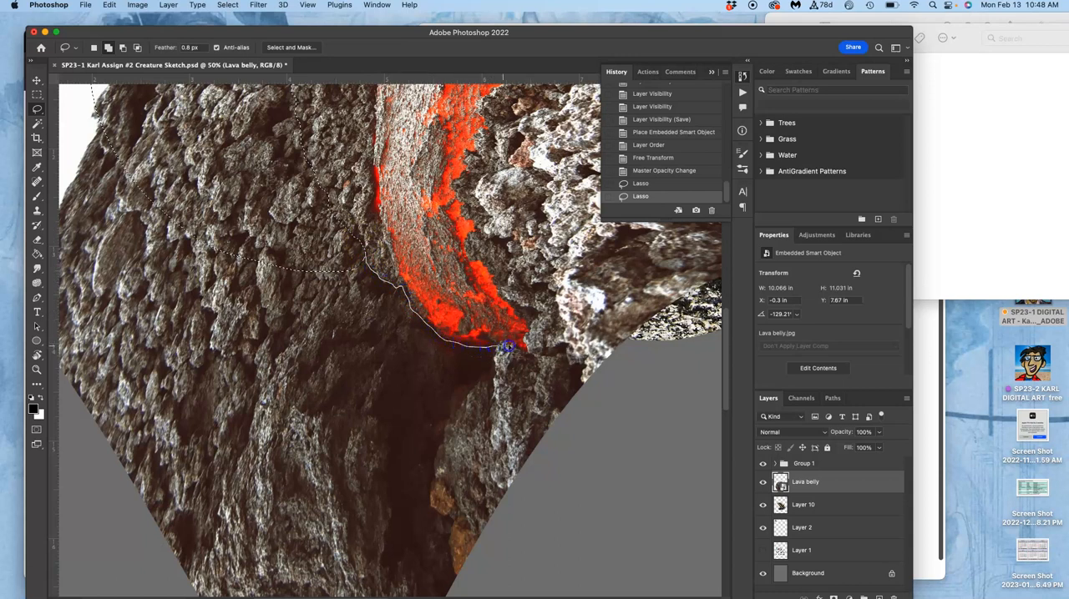
drag(504, 349, 565, 356)
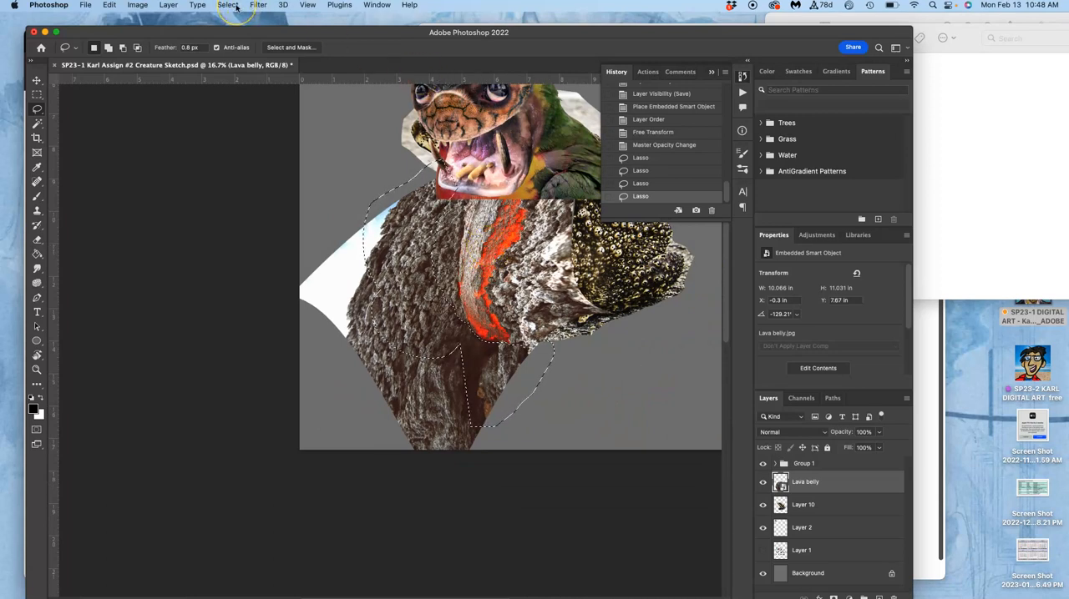
click(364, 165)
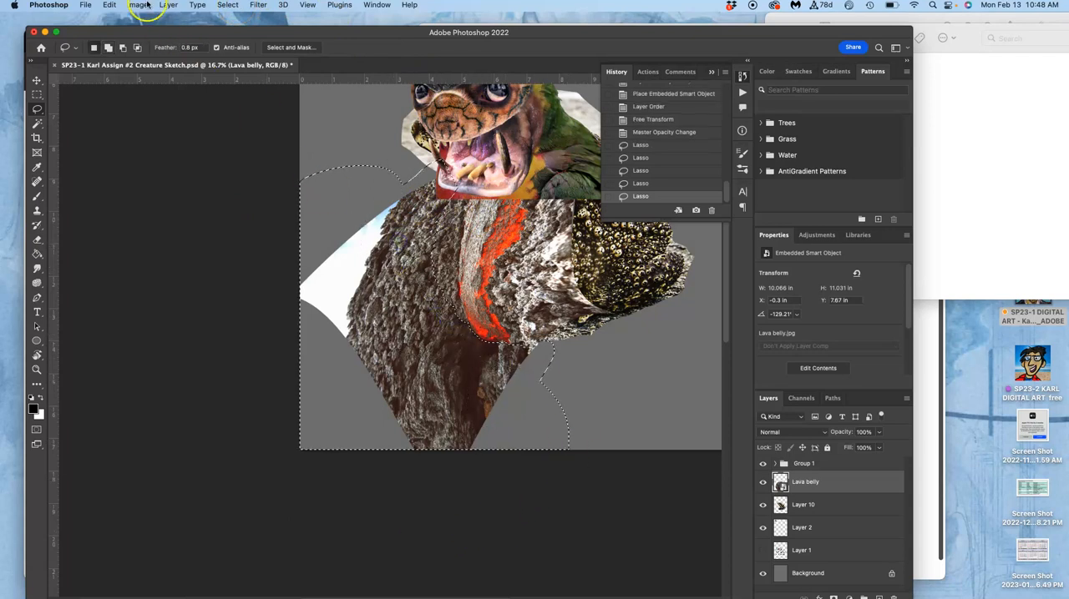
click(227, 5)
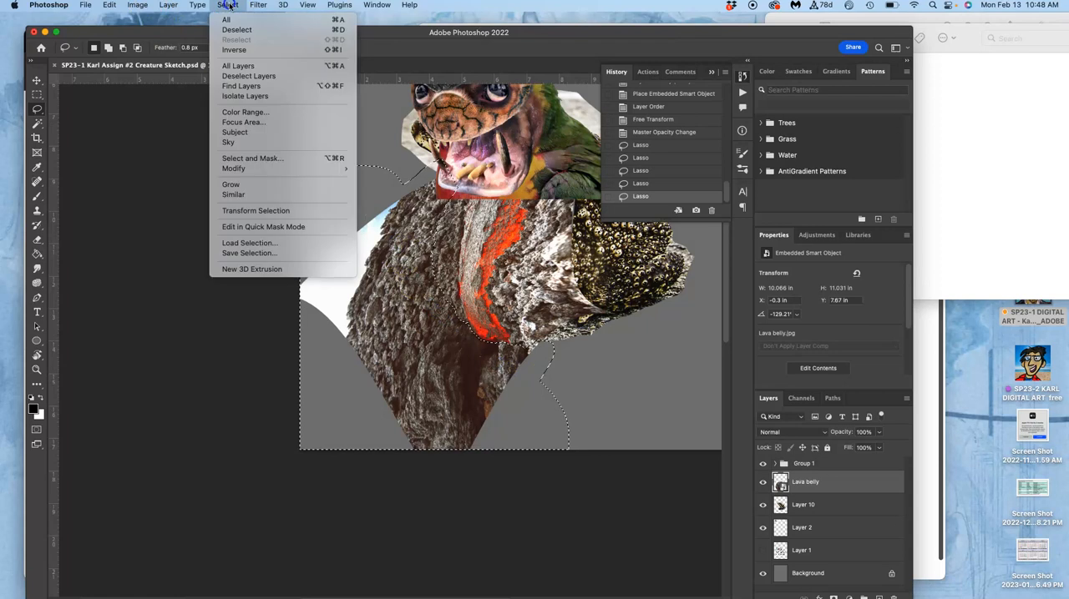
click(234, 49)
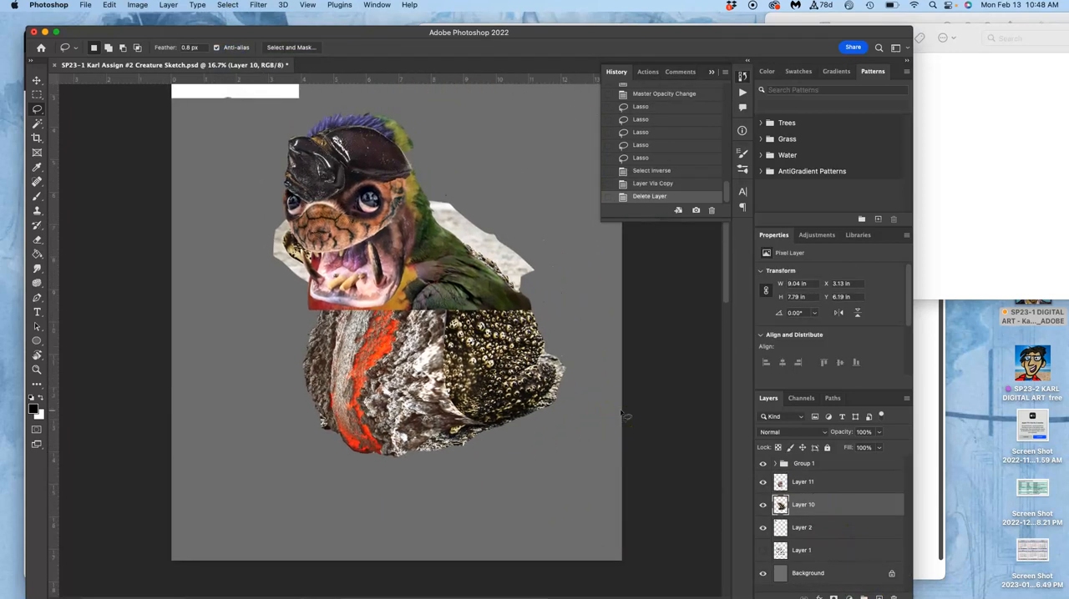
Toggle Layer 11's visibility to compare, then lower the toad-skin layer's opacity.
click(760, 481)
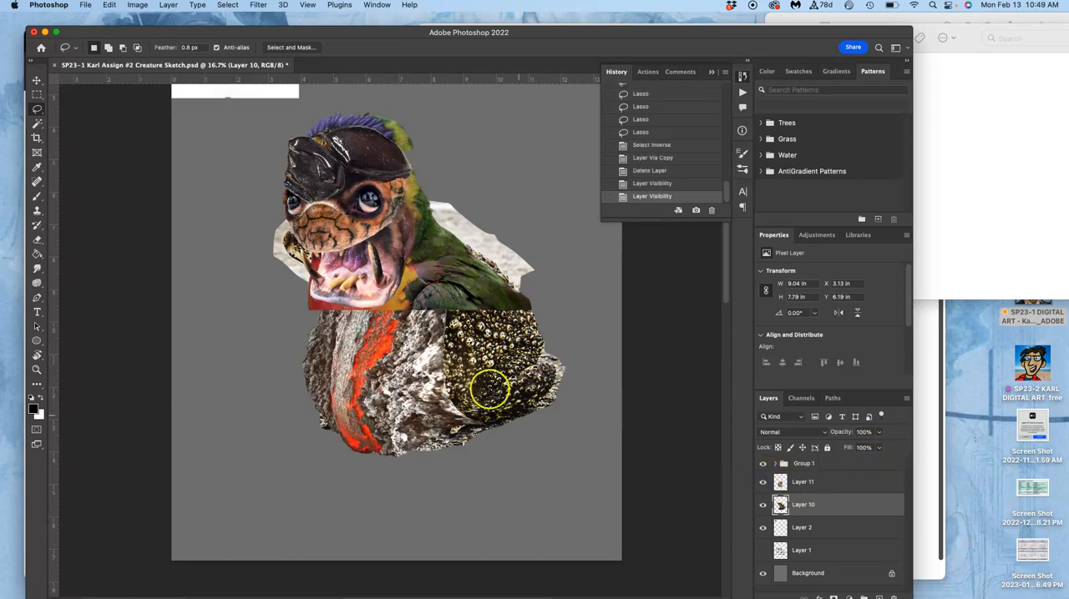
mouse_move(471, 356)
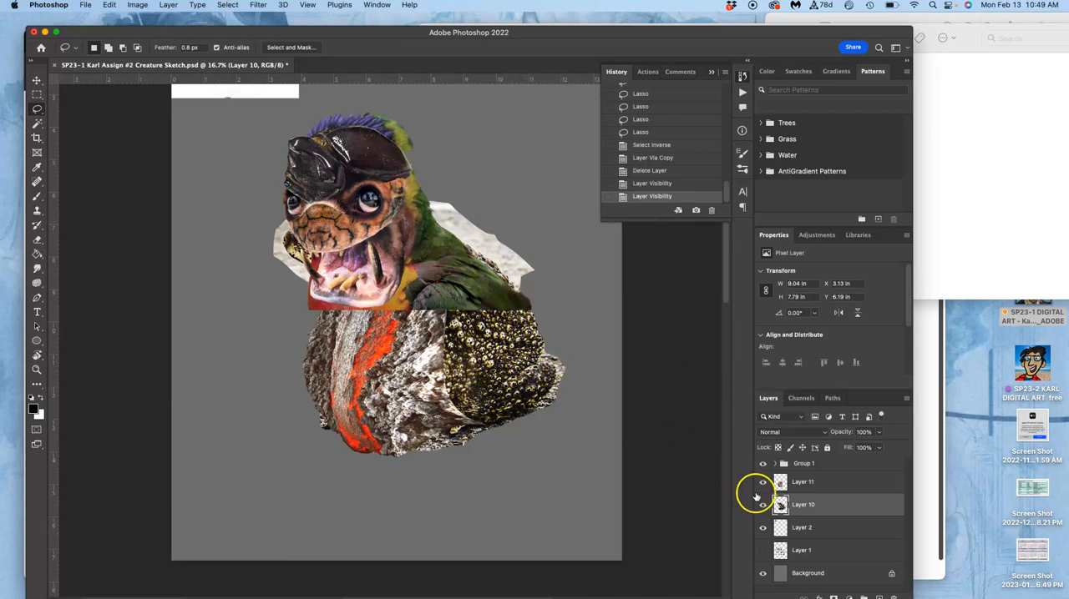
click(762, 481)
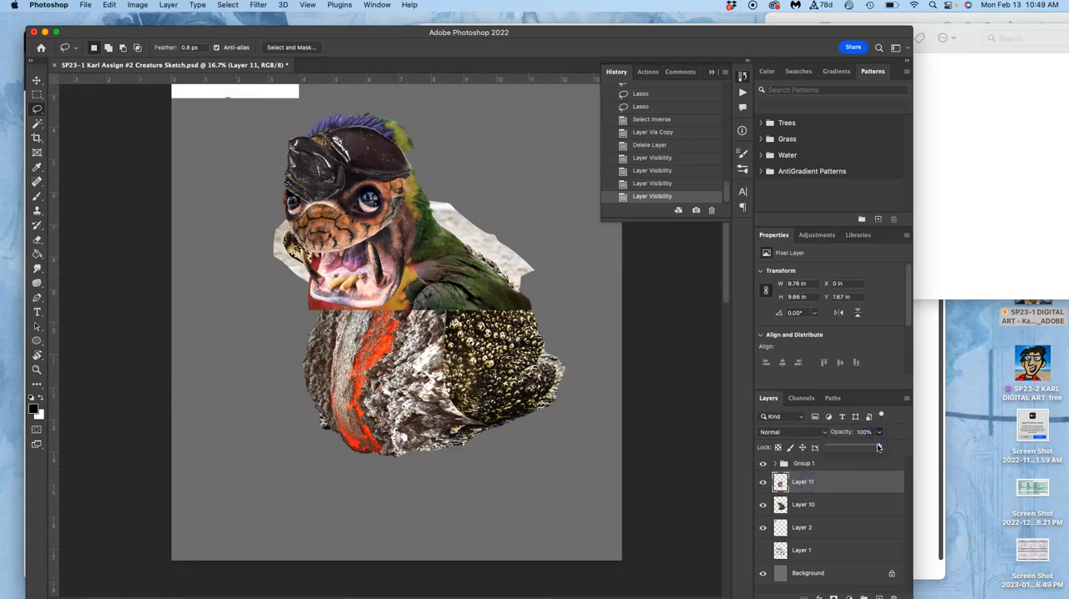
drag(877, 448, 849, 447)
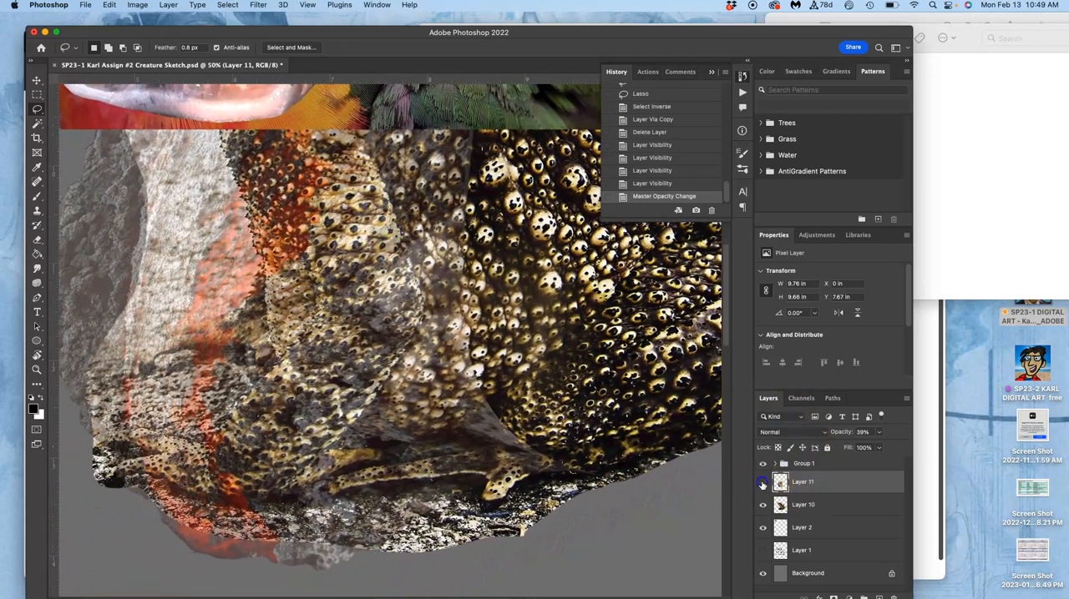
Toggle Layer 11's visibility in the Layers panel.
click(762, 481)
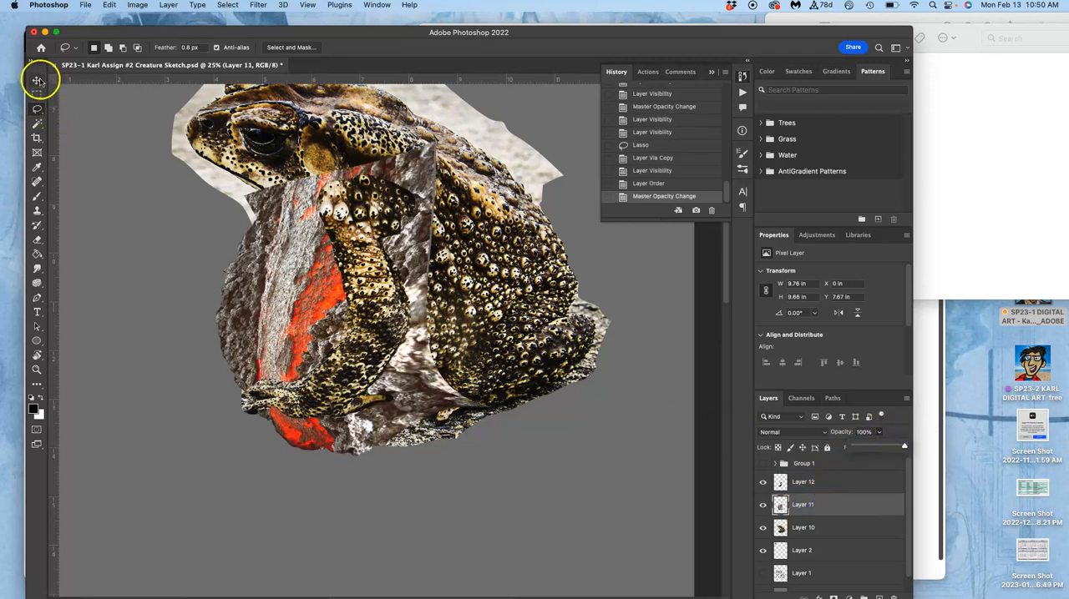
Scale the copied toad arm and stretch it down toward the base, then switch the transform to Warp.
click(37, 82)
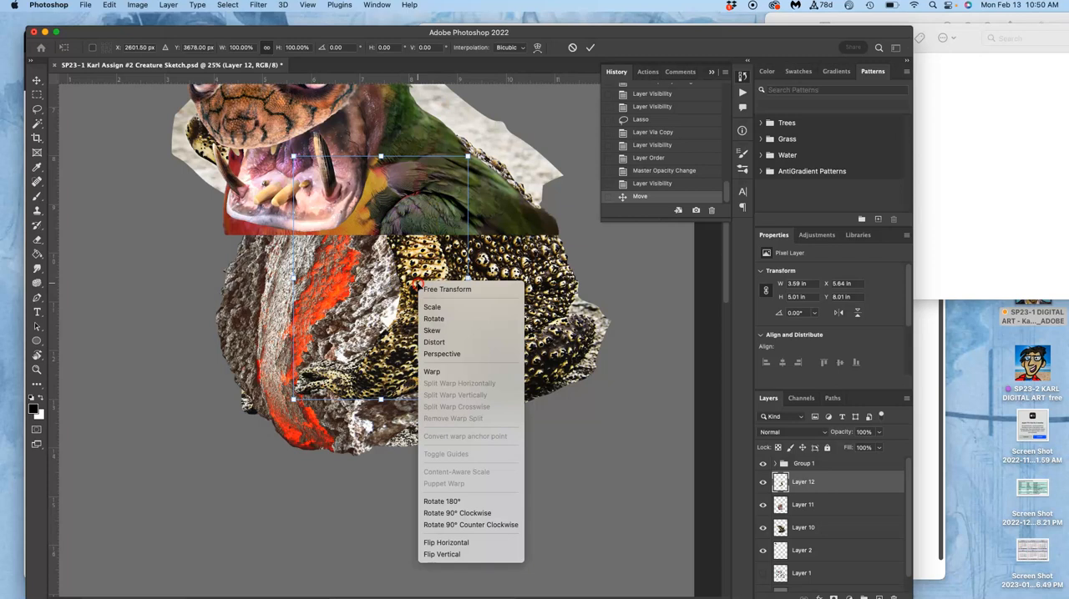
mouse_move(447, 342)
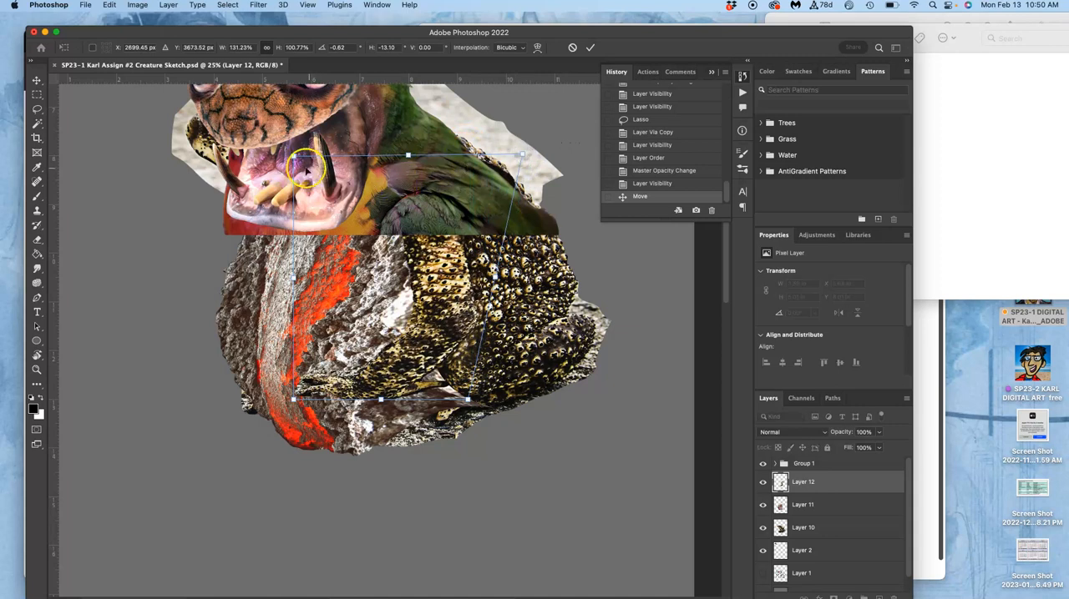
drag(307, 167, 250, 163)
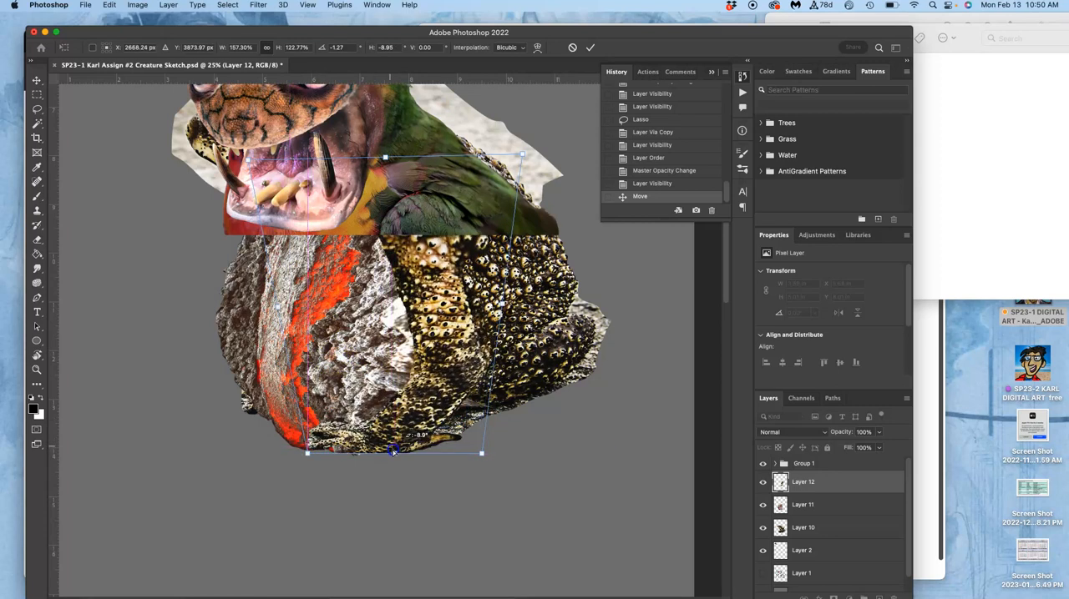
drag(394, 451, 431, 499)
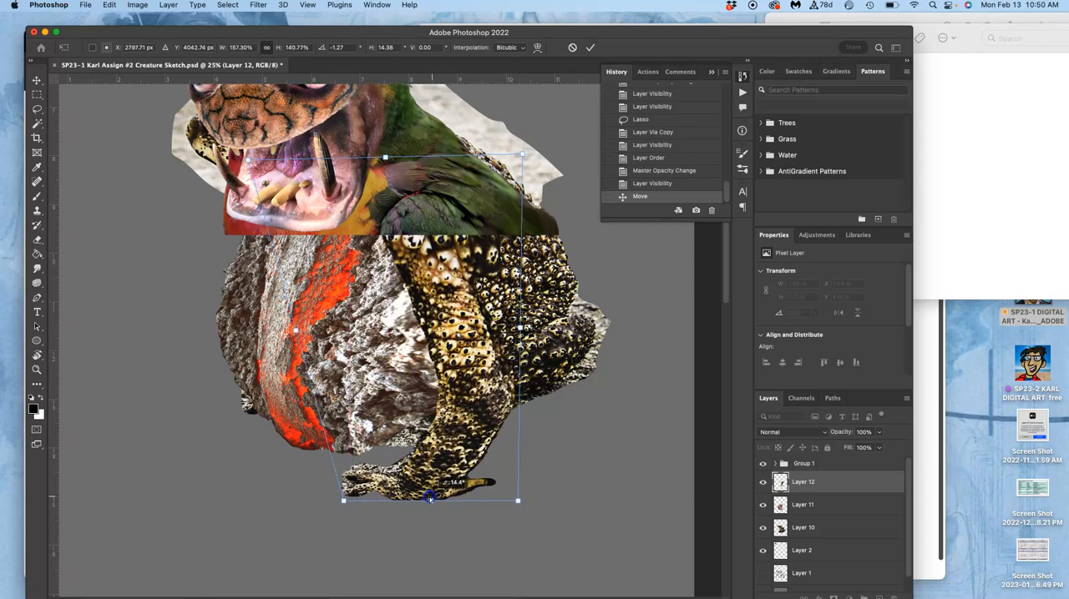
mouse_move(404, 242)
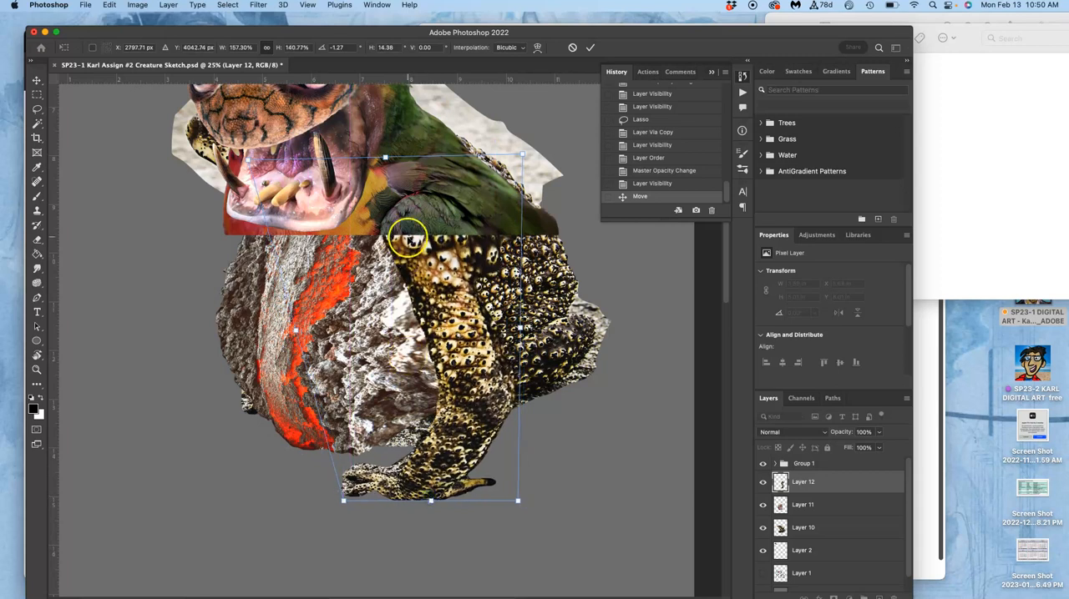
right_click(409, 241)
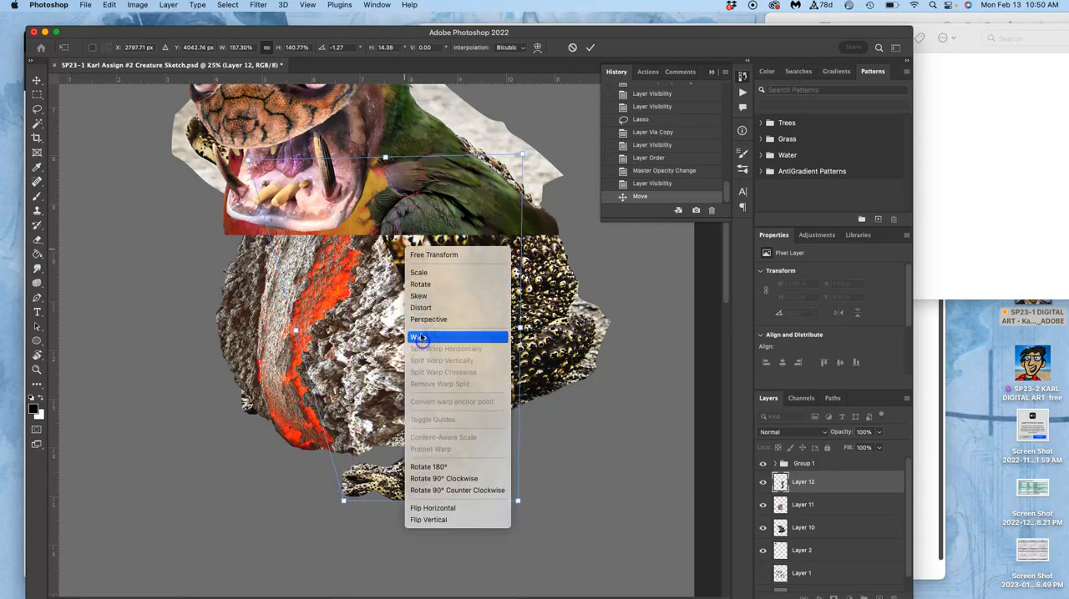
click(417, 337)
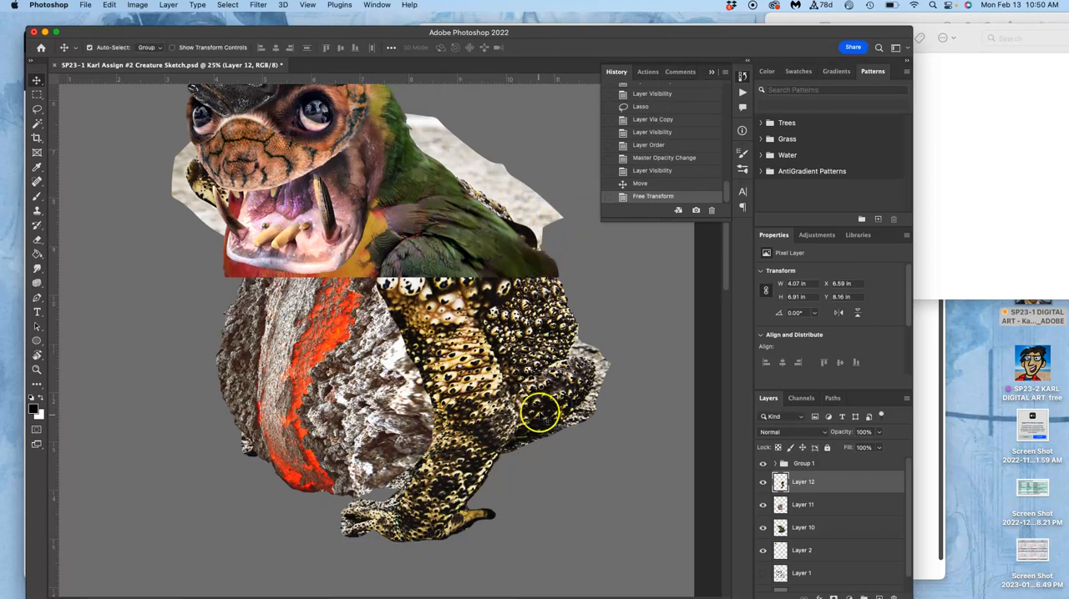
Toggle a layer's visibility back on in the Layers panel.
click(762, 504)
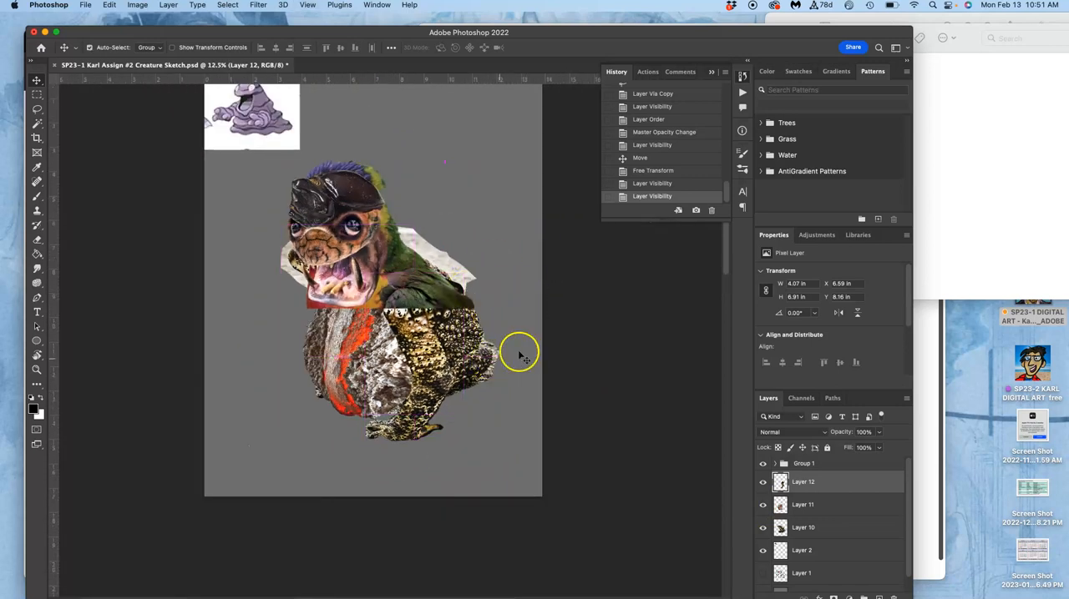
mouse_move(943, 227)
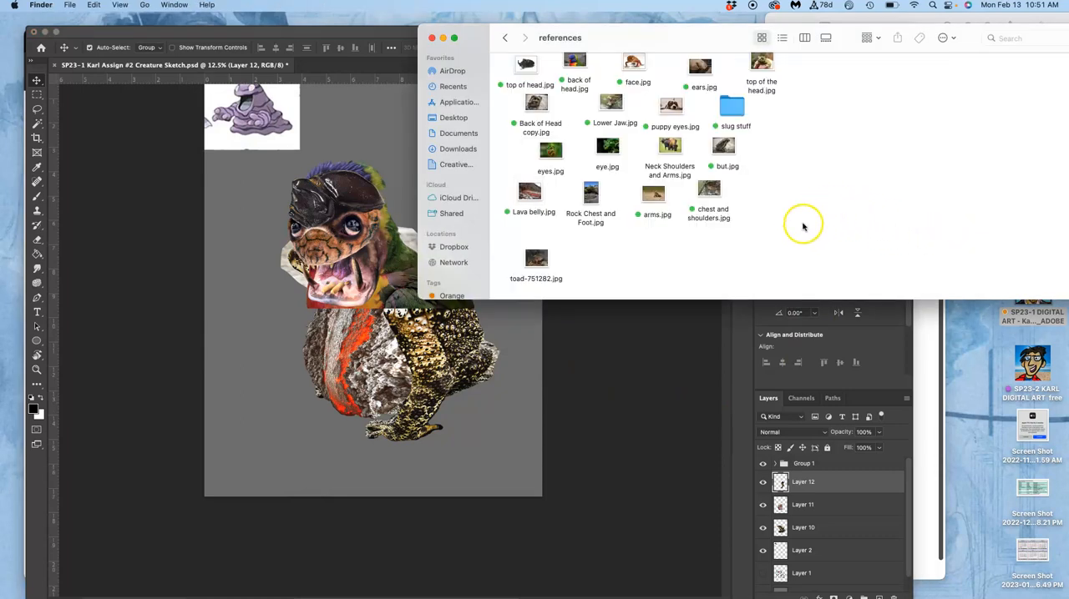
mouse_move(793, 223)
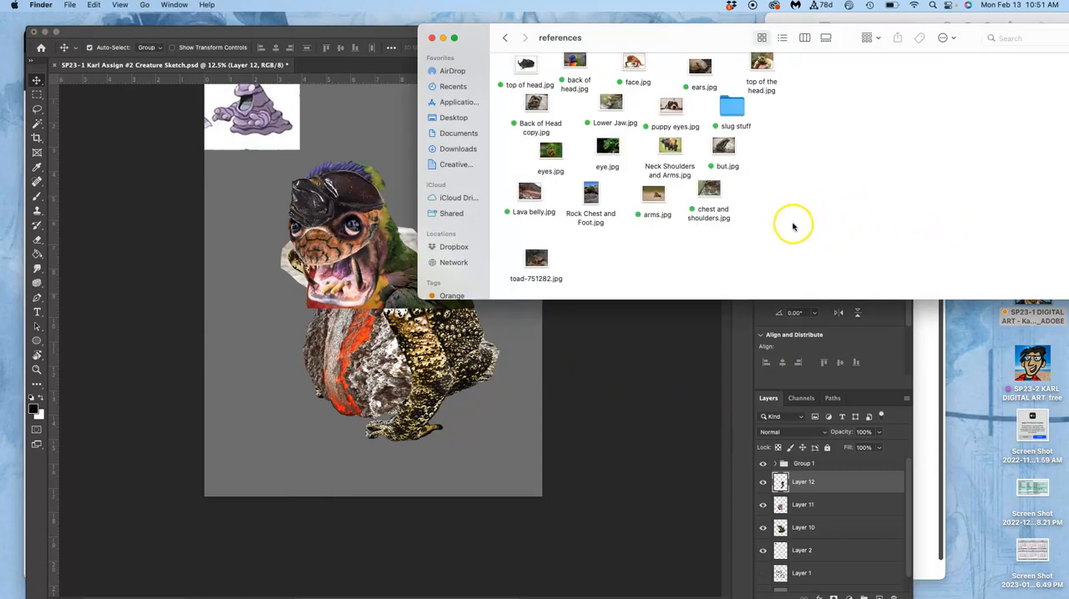
mouse_move(608, 150)
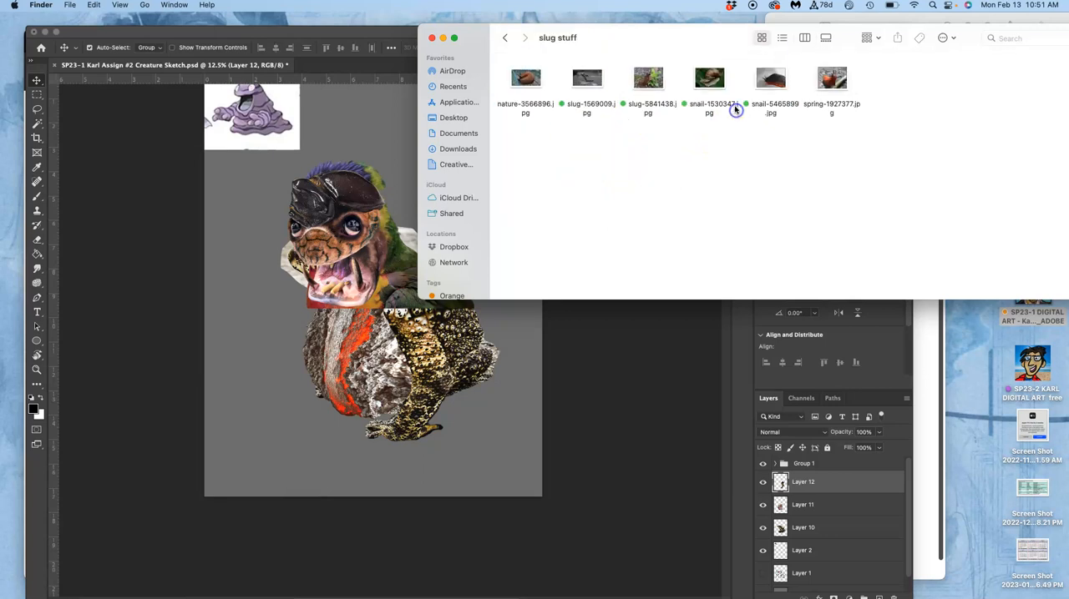
mouse_move(685, 164)
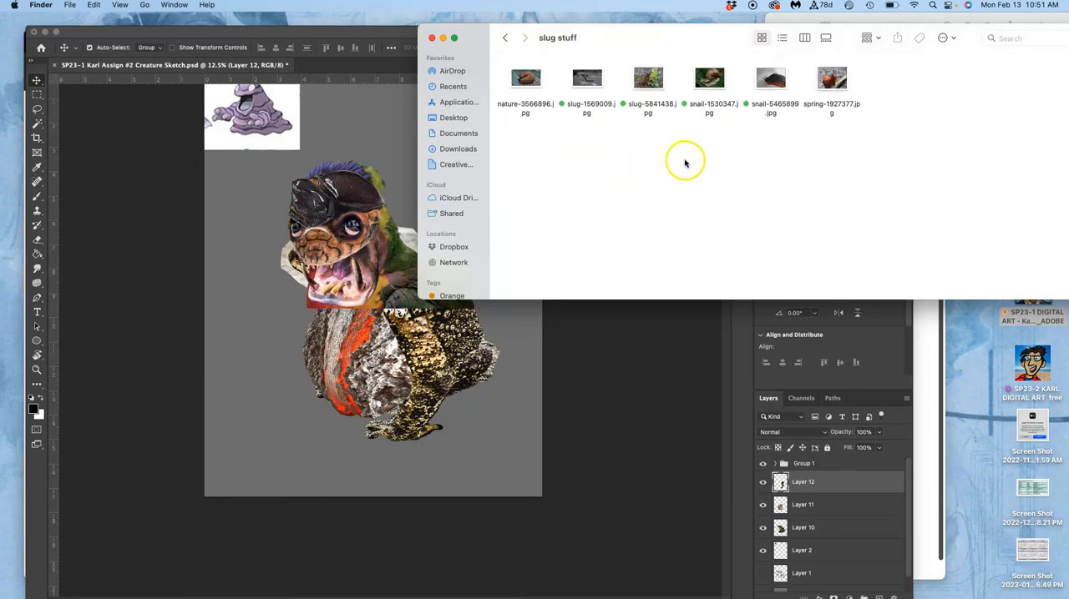
mouse_move(688, 147)
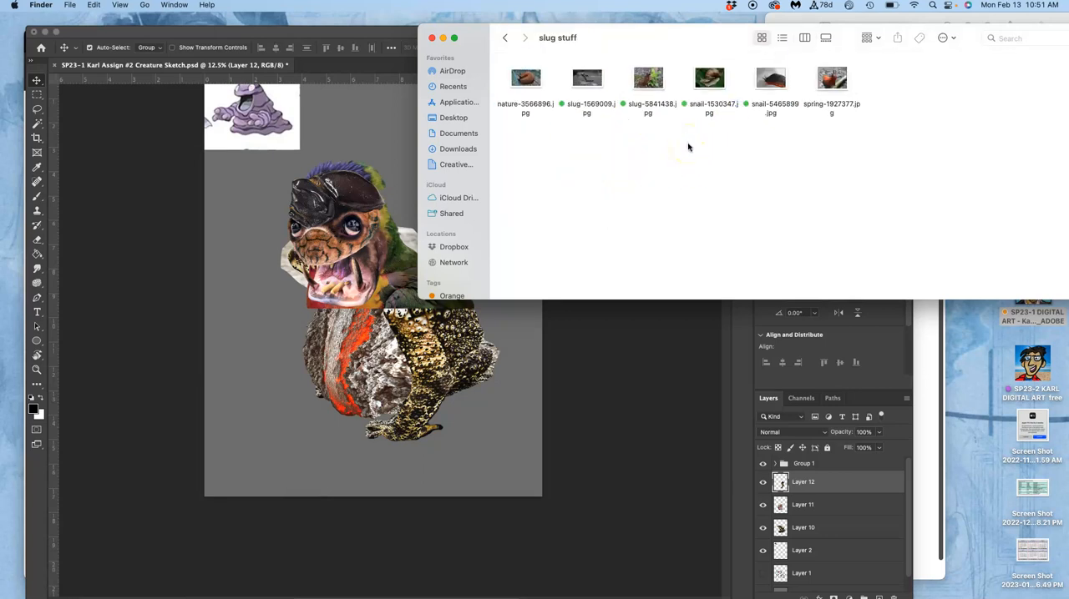
Open snail-1530347.jpg from the slug stuff folder in Preview.
click(708, 77)
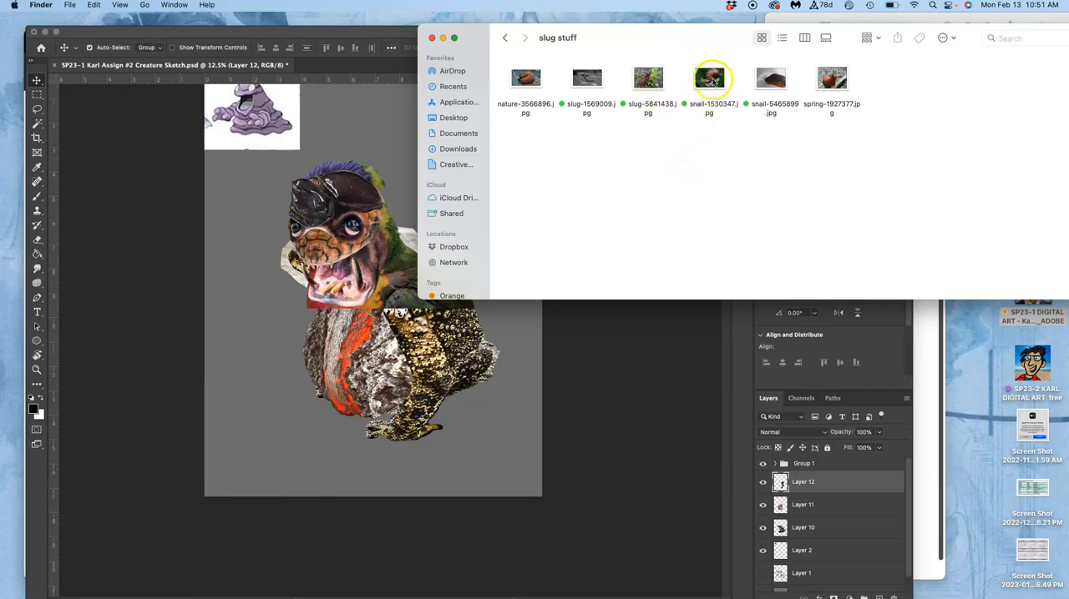
double_click(708, 77)
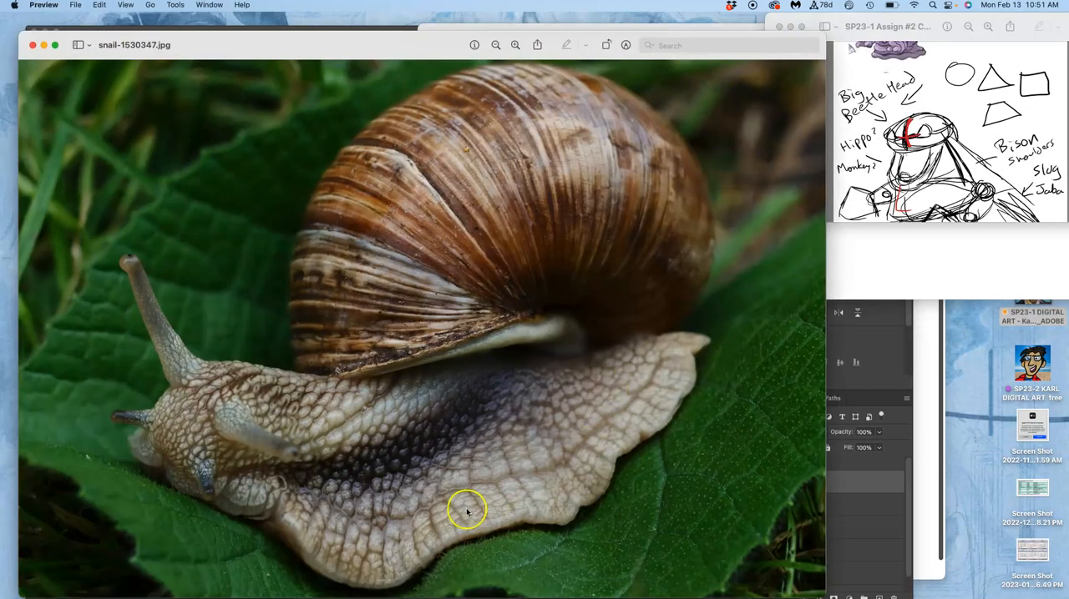
mouse_move(437, 499)
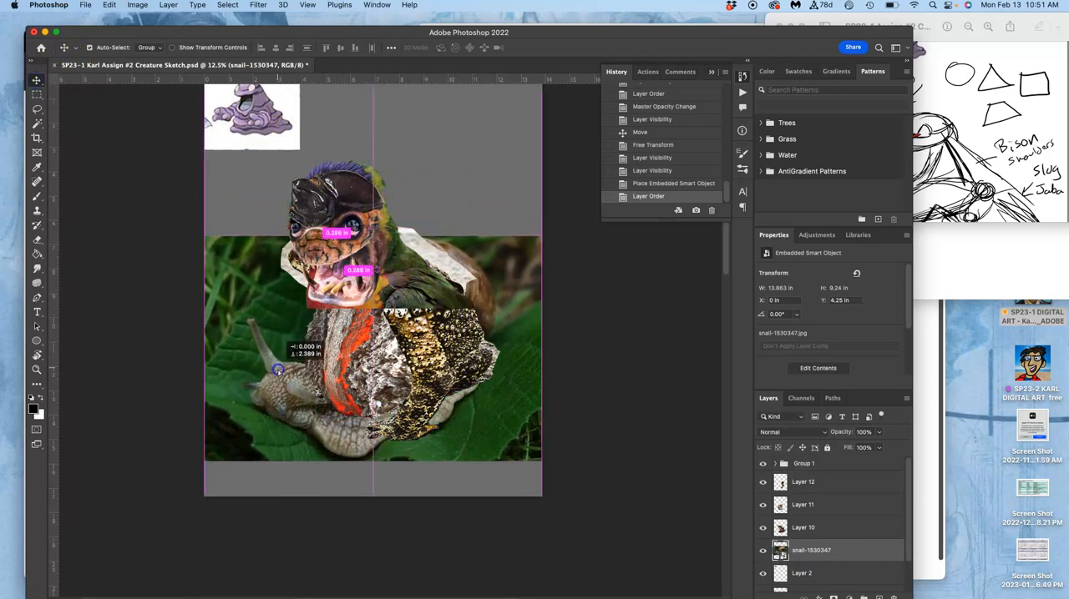
Drag the snail layer so its foot lines up beneath the creature's body.
drag(278, 370, 291, 381)
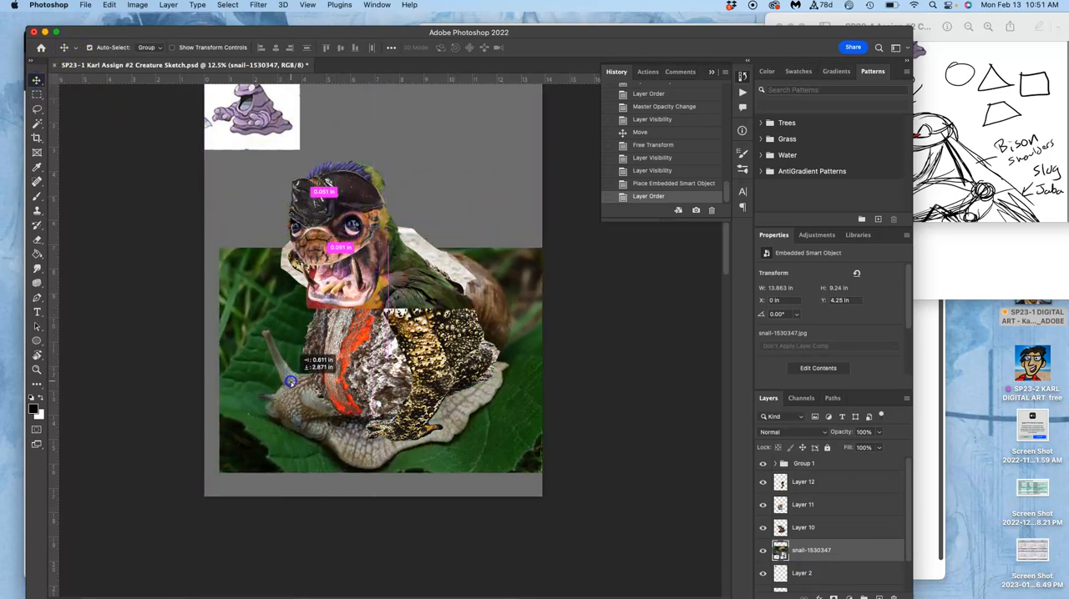
drag(290, 382, 292, 426)
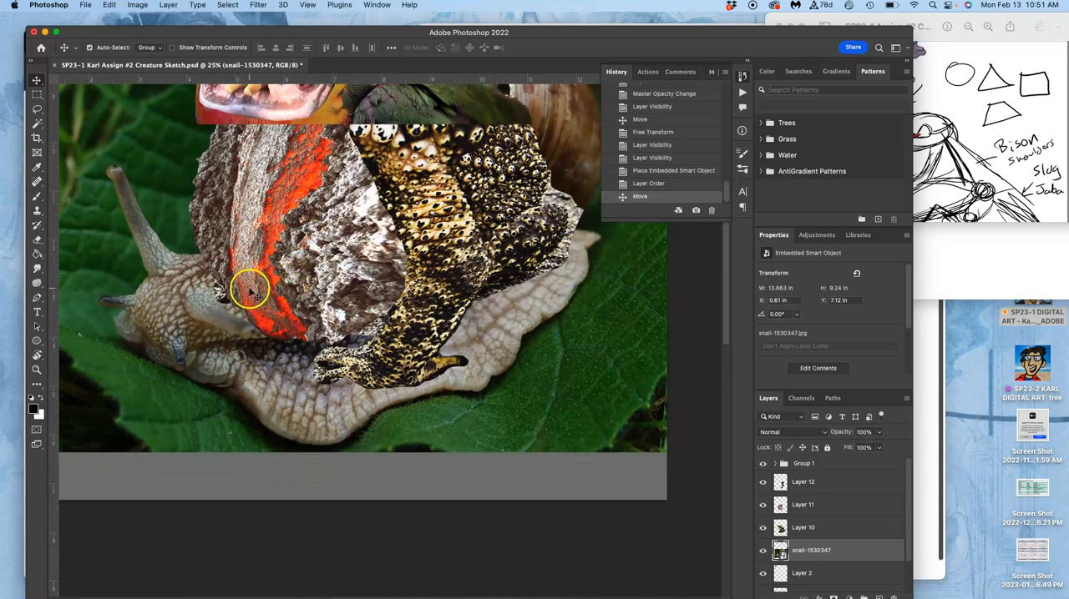
mouse_move(194, 359)
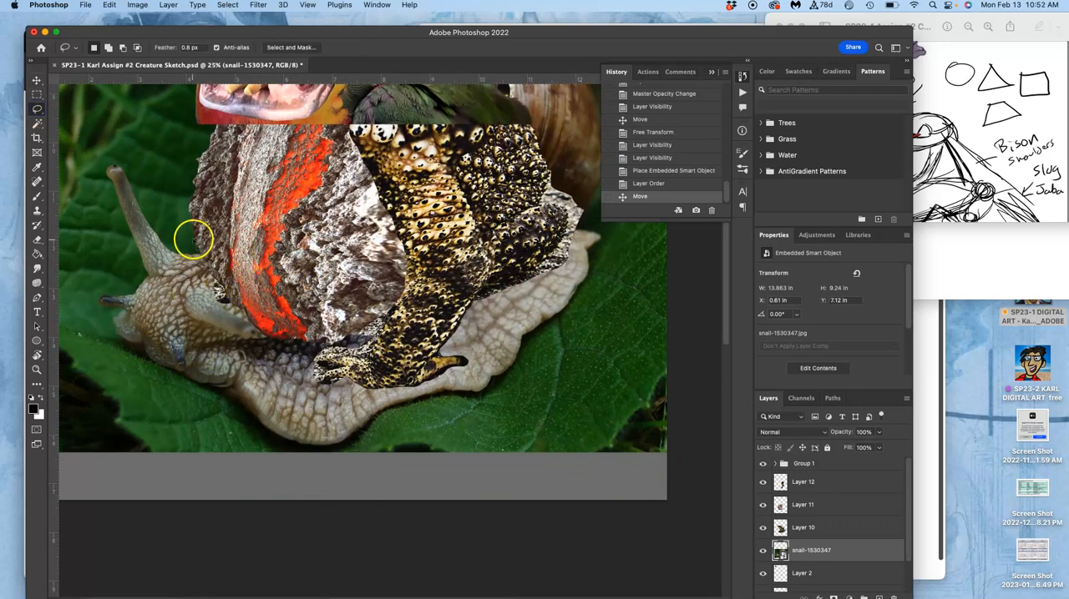
Lasso around the snail's foot and leaf to cut them out.
drag(192, 234, 108, 343)
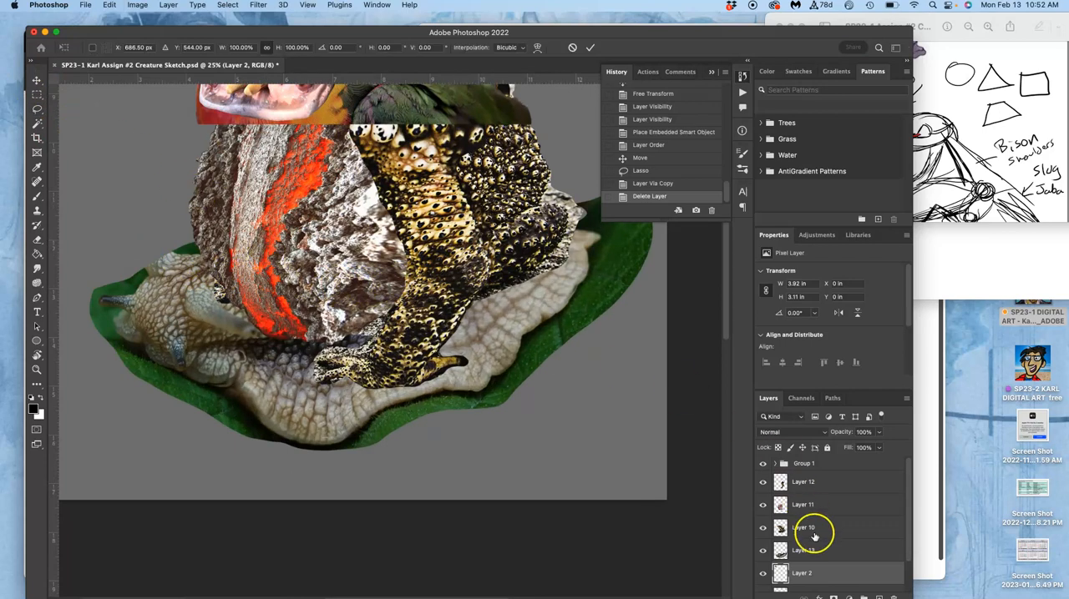
Free Transform the cut-out foot layer, widening and skewing it beneath the creature's body.
click(803, 551)
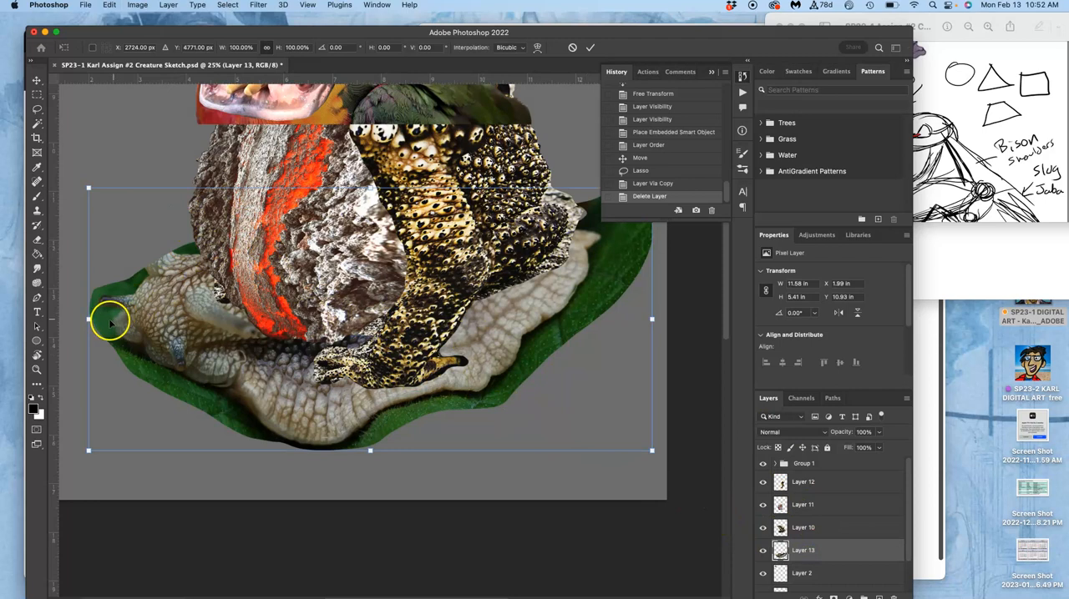
right_click(108, 323)
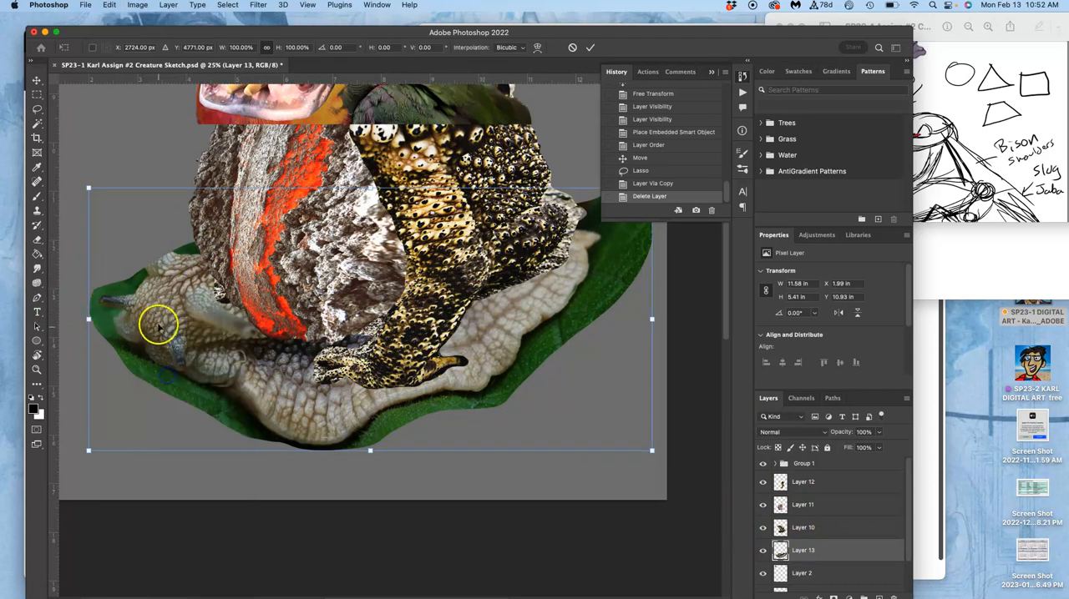
drag(158, 324, 180, 316)
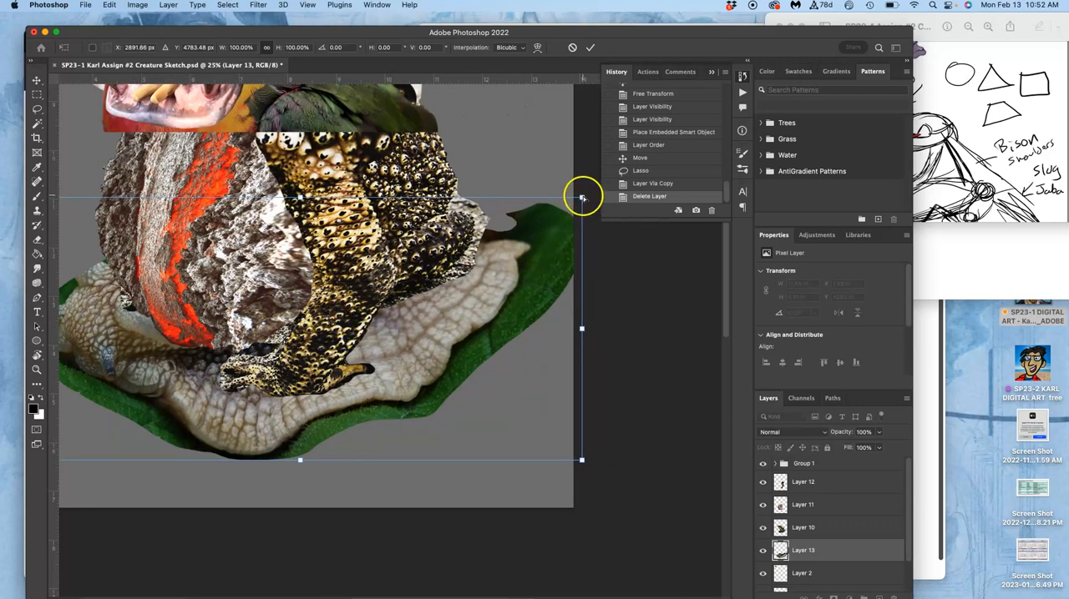
drag(581, 197, 541, 217)
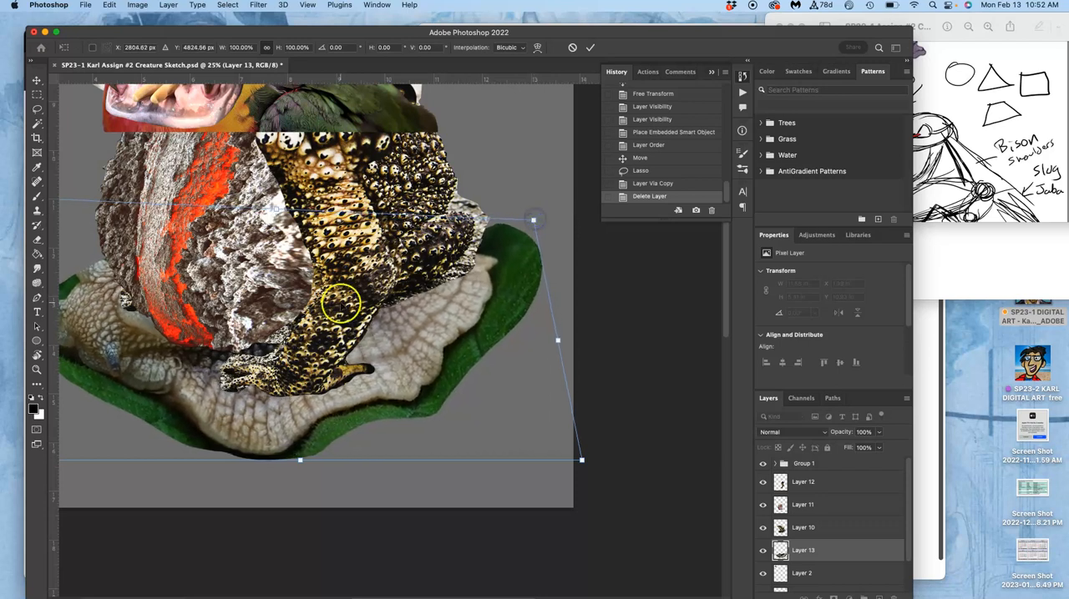
drag(340, 303, 328, 419)
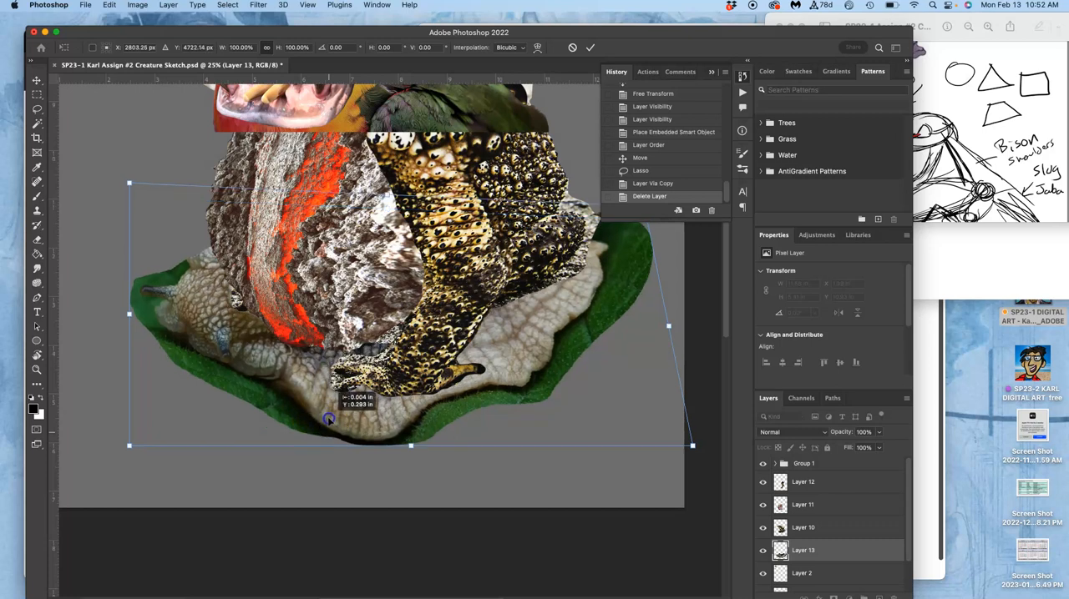
mouse_move(224, 356)
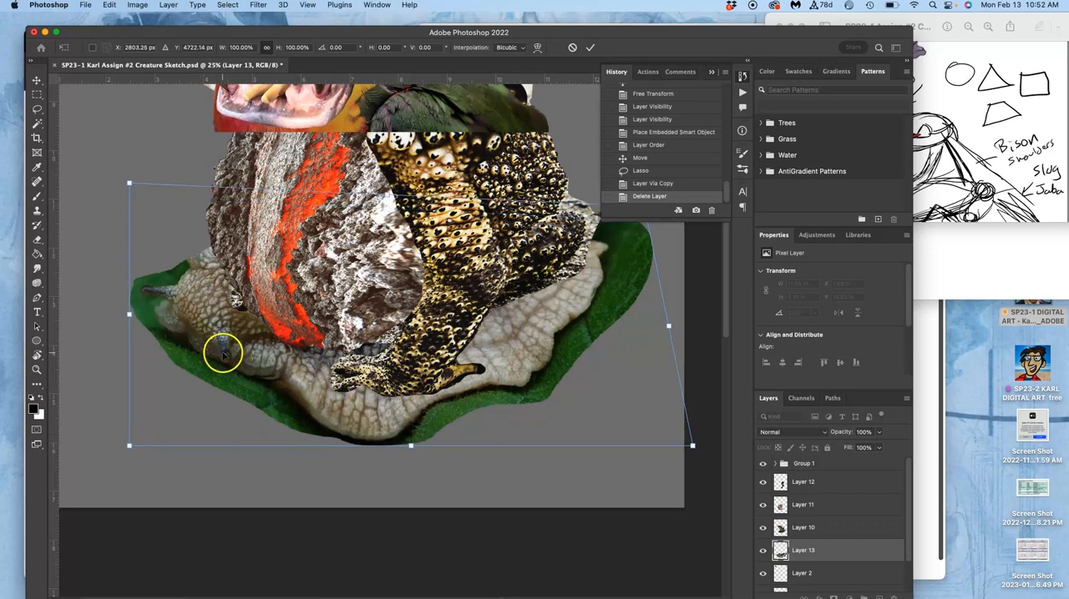
Switch the transform to Warp and bend the lower-left edge of the snail foot base.
right_click(223, 355)
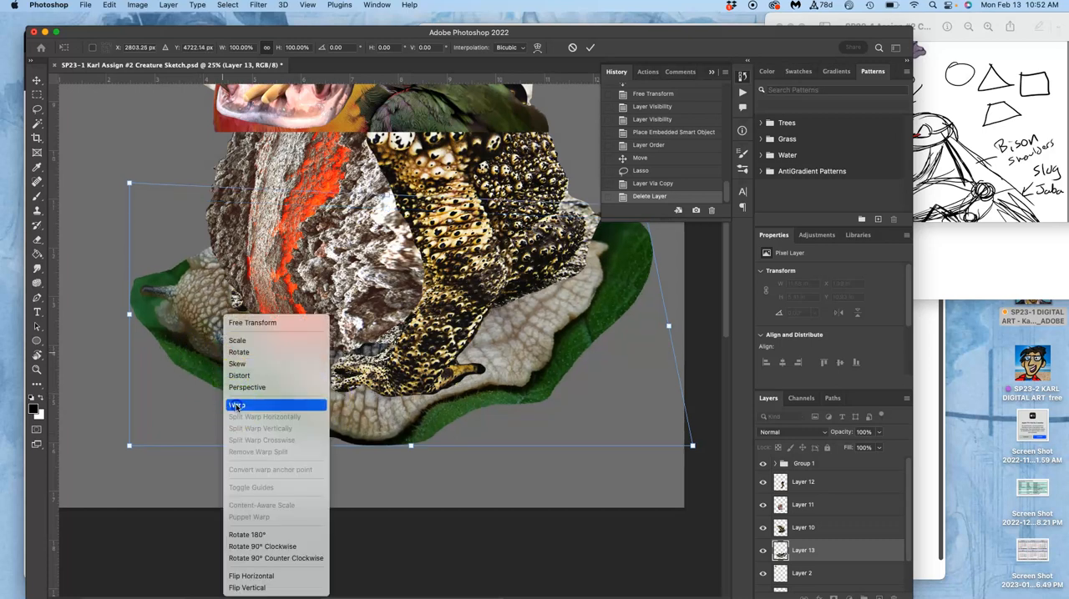
click(236, 404)
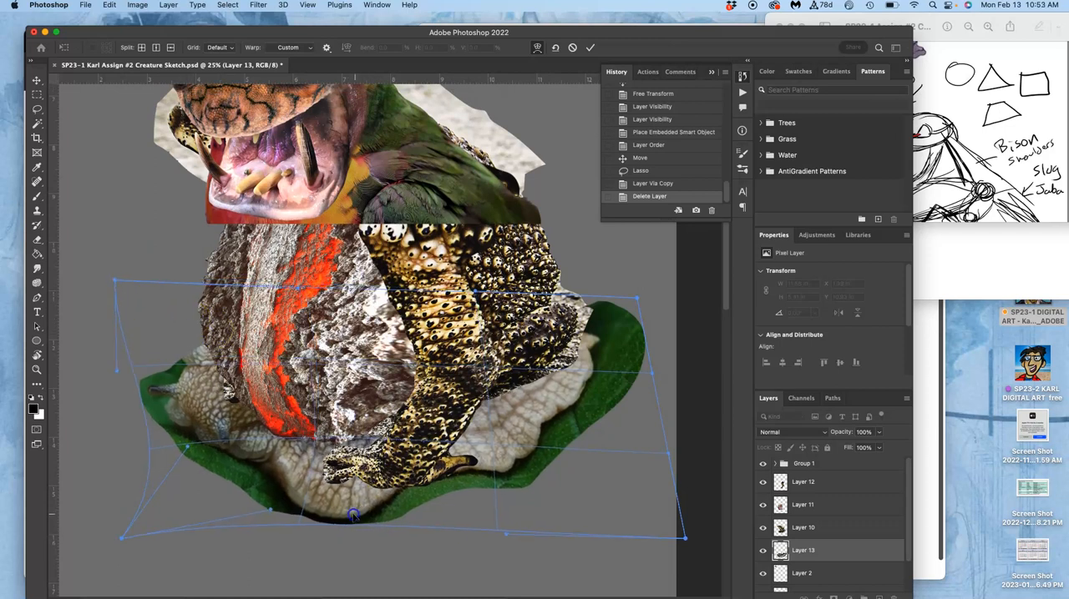
drag(354, 515, 334, 504)
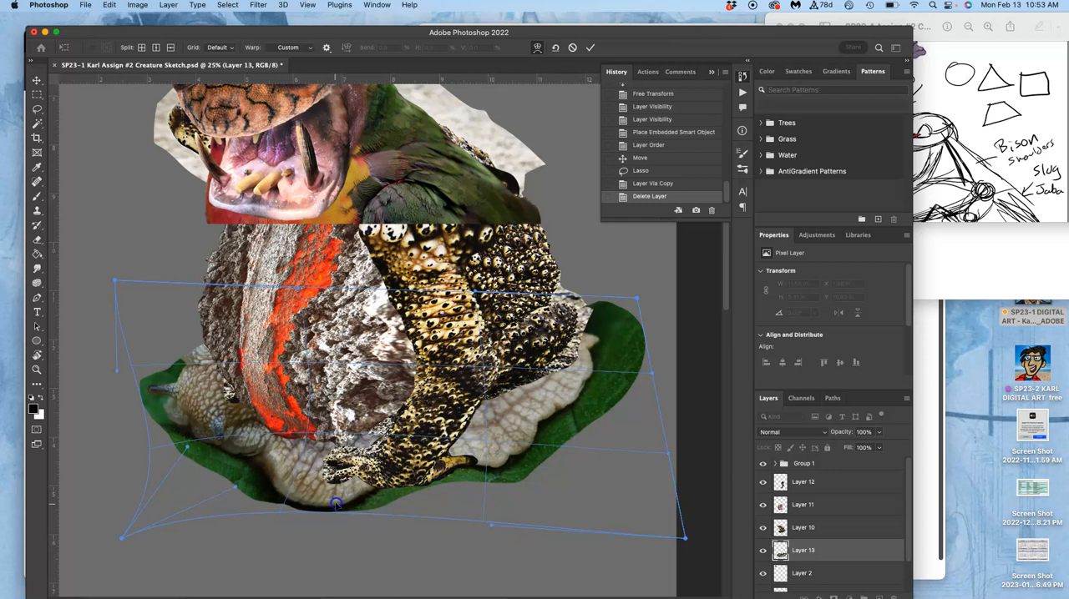